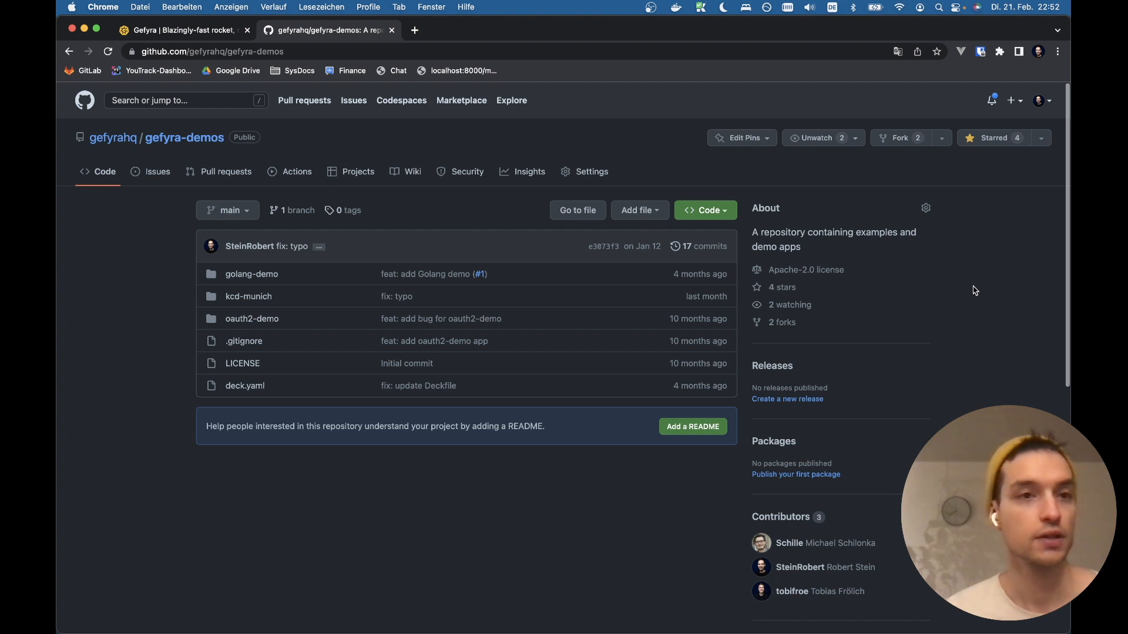
Switch from Chrome to the iTerm2 terminal in the gefyra-demos folder
key("cmd+tab")
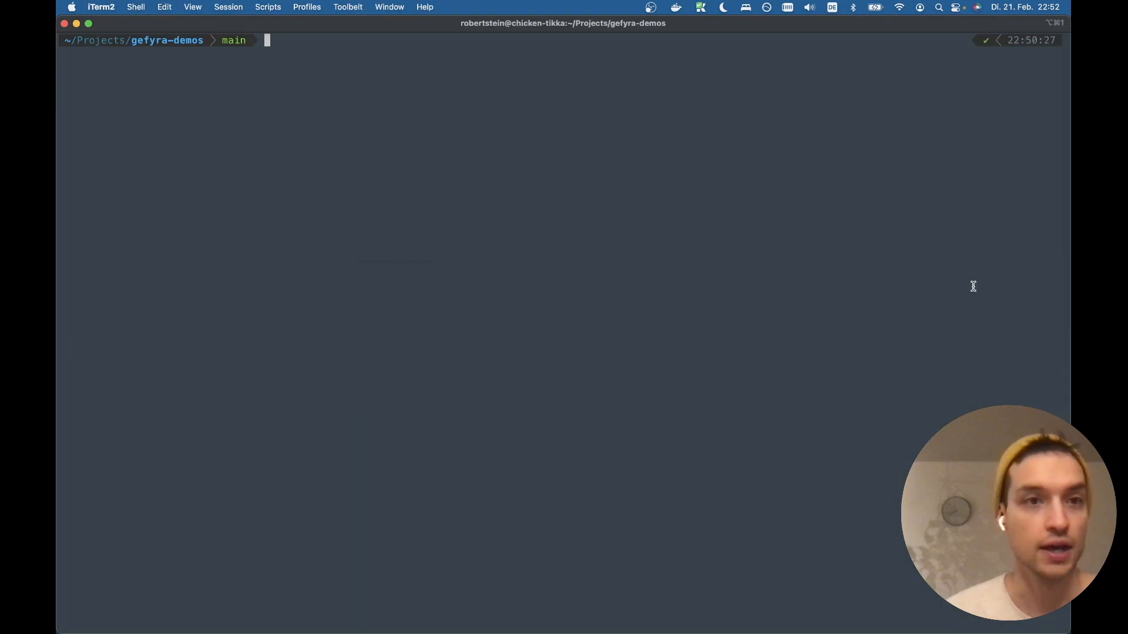
Enter kcd-munich and confirm the cluster has no pods and only the kubernetes service
type("ls")
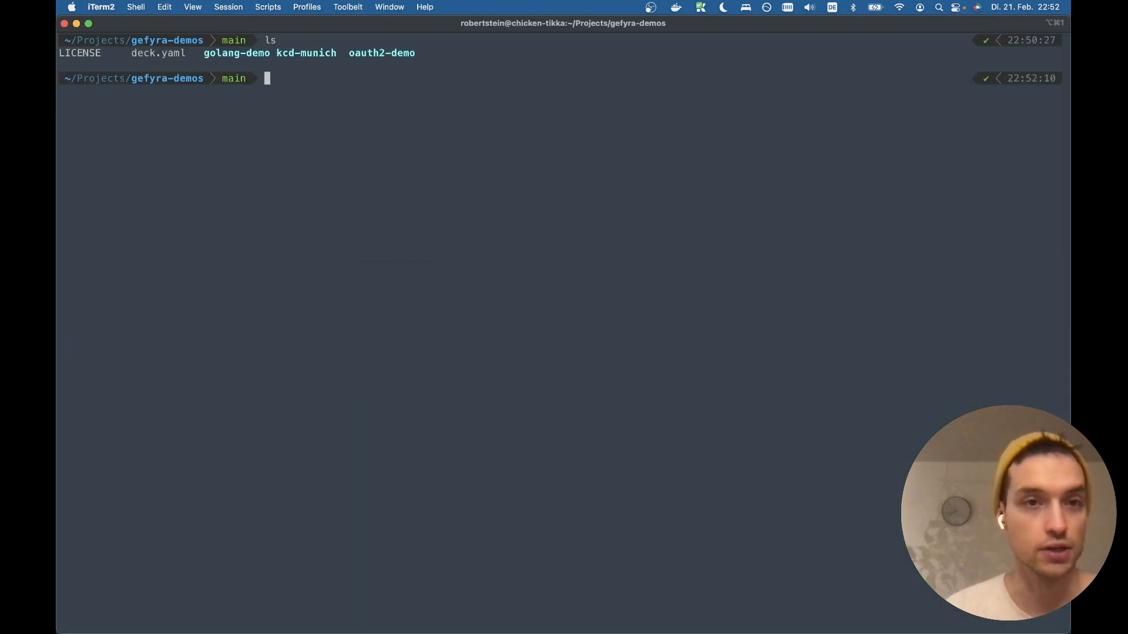
type("cd kcd-munich/")
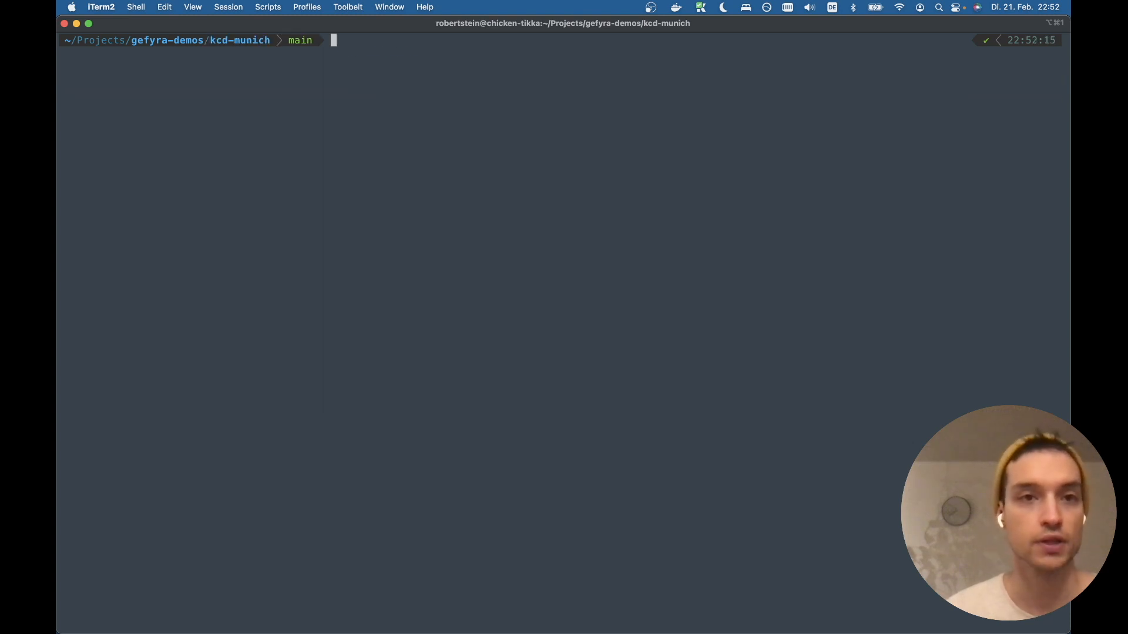
type("kubectl get pod")
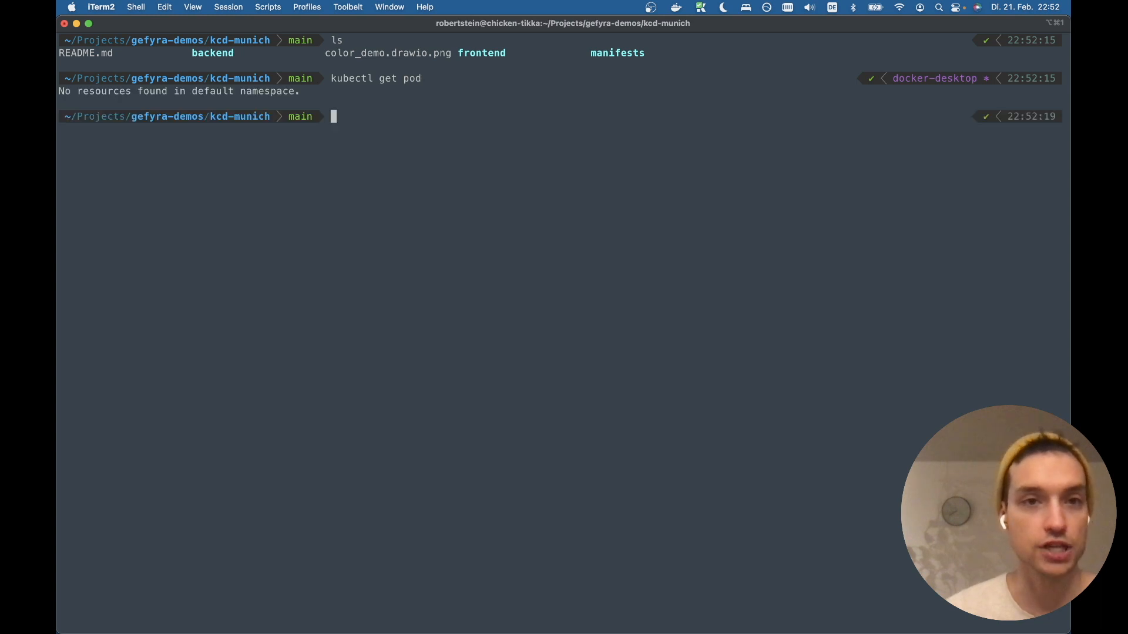
type("kubectl get svc")
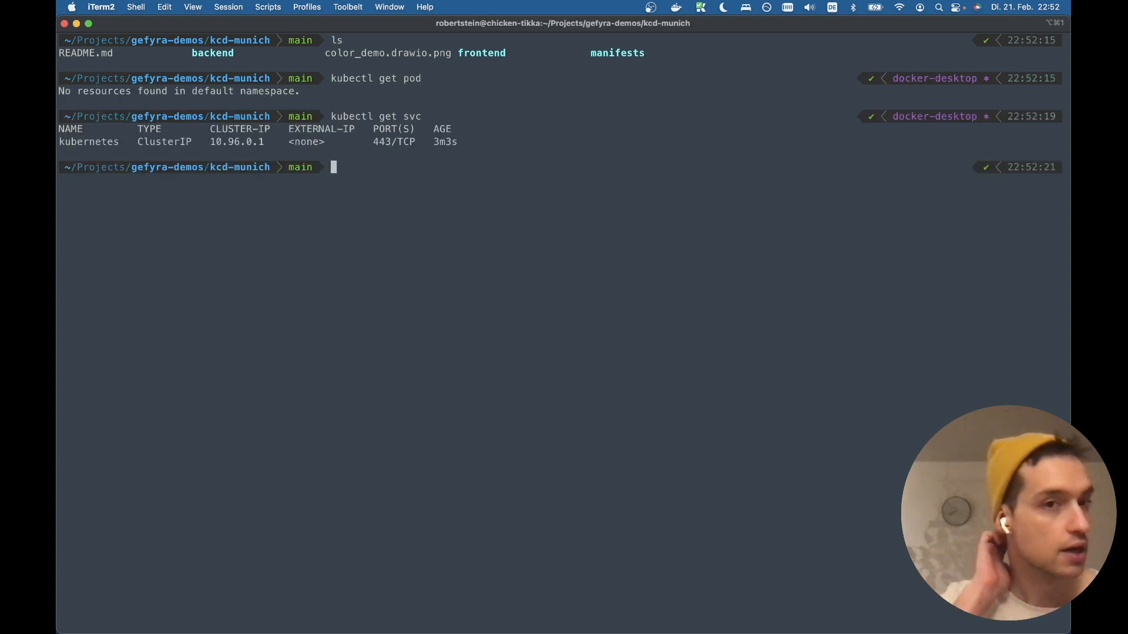
type("kubectl apply -f")
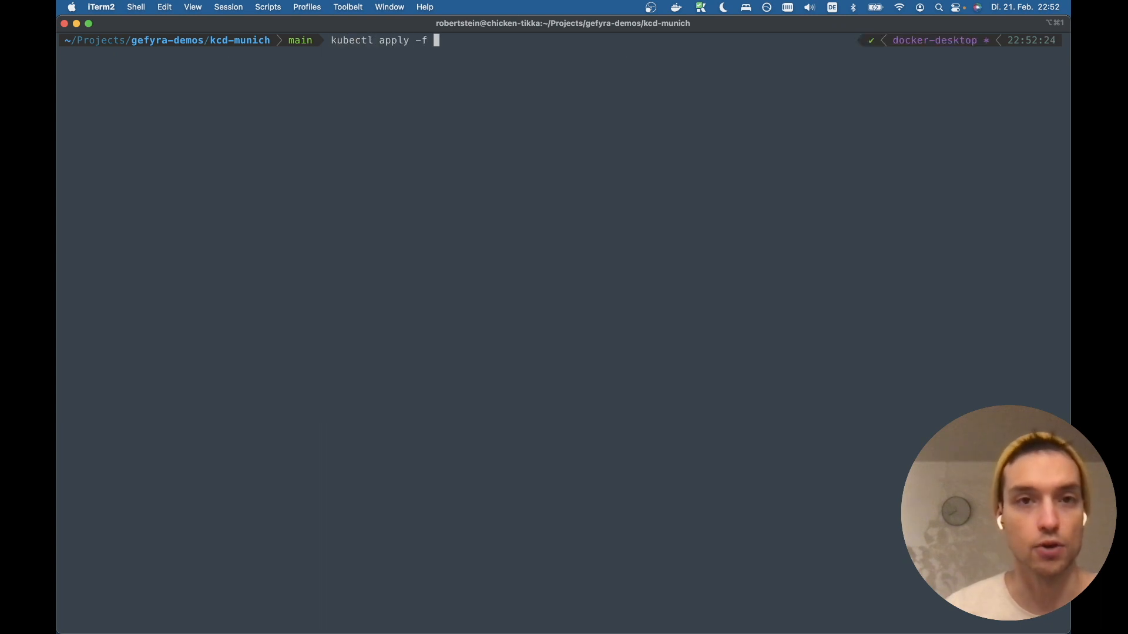
Apply manifests/demo.yaml and watch the backend and frontend pods and services come up
type("man")
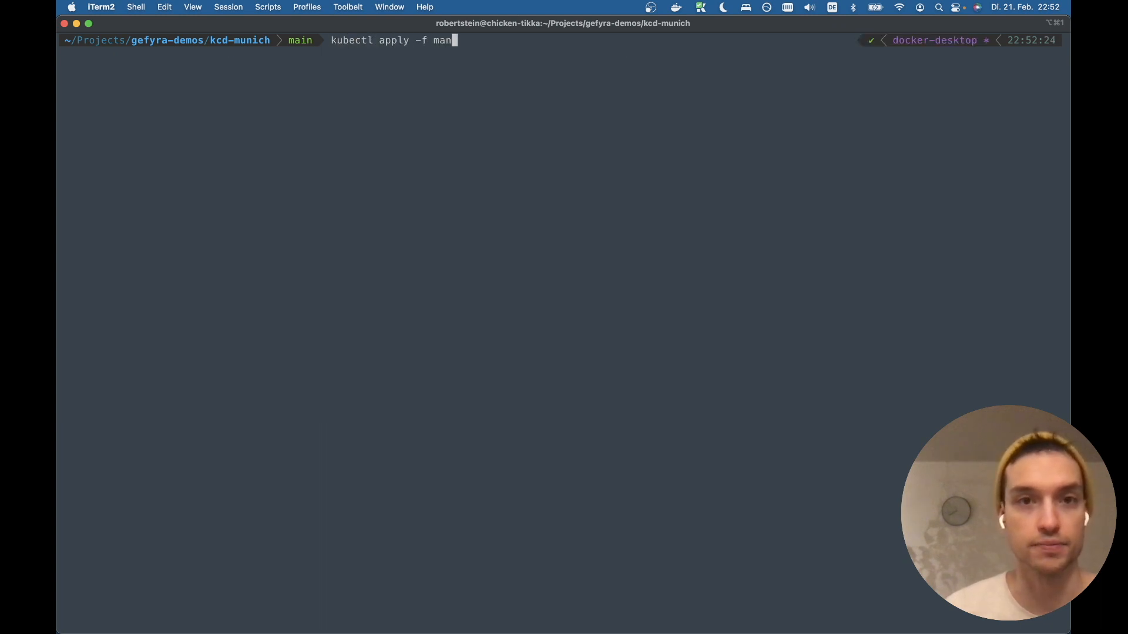
key("enter")
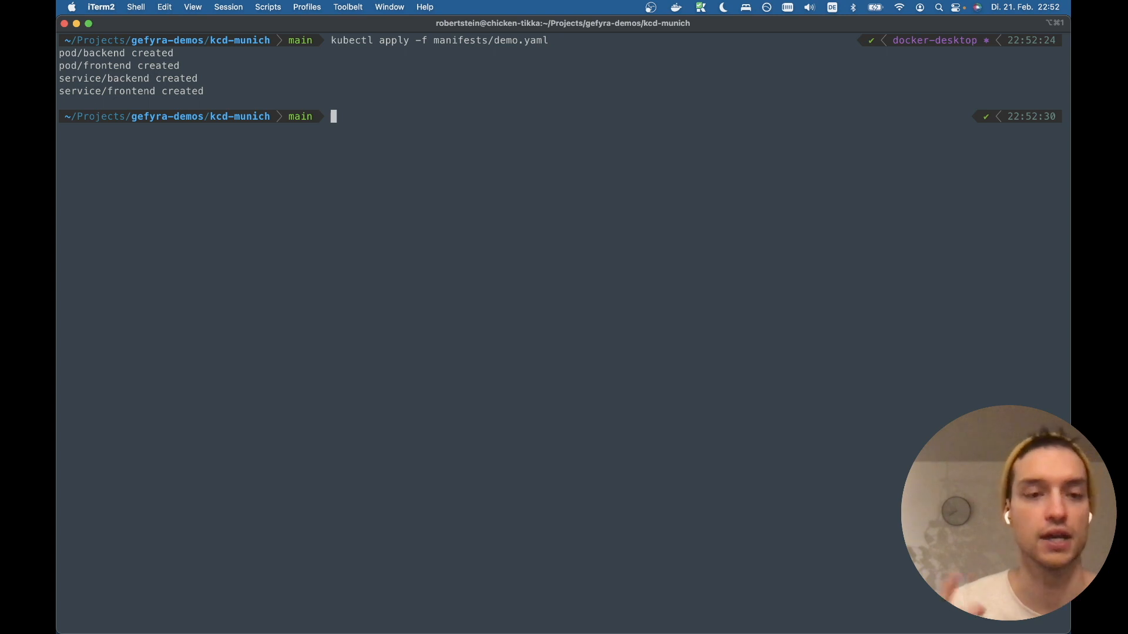
type("kubectl get pod")
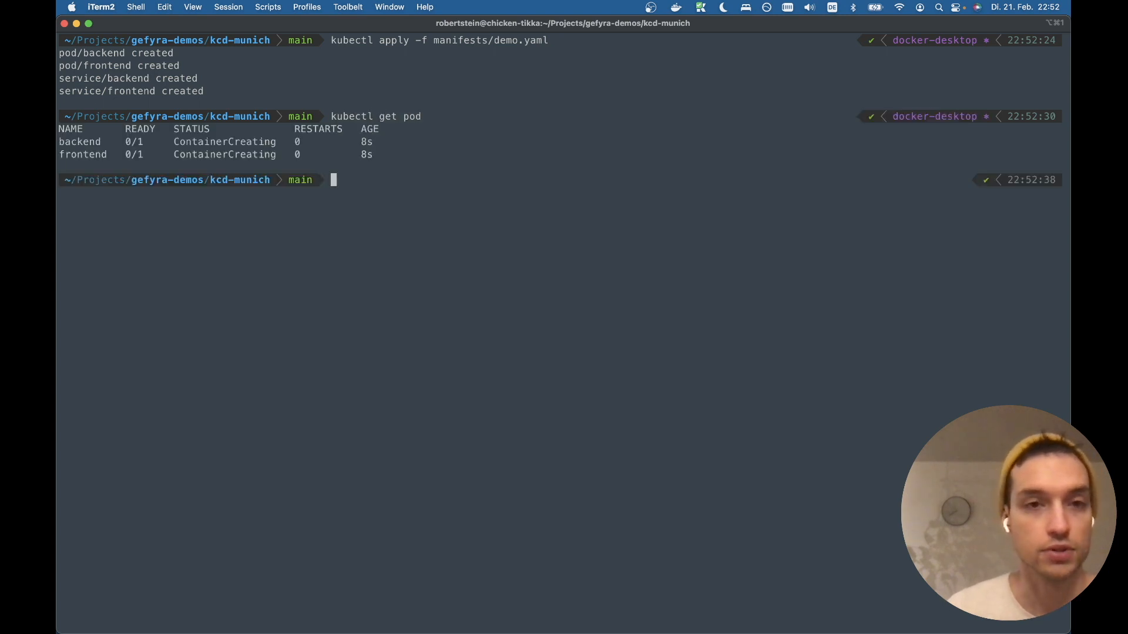
type("watch kubectl get pod")
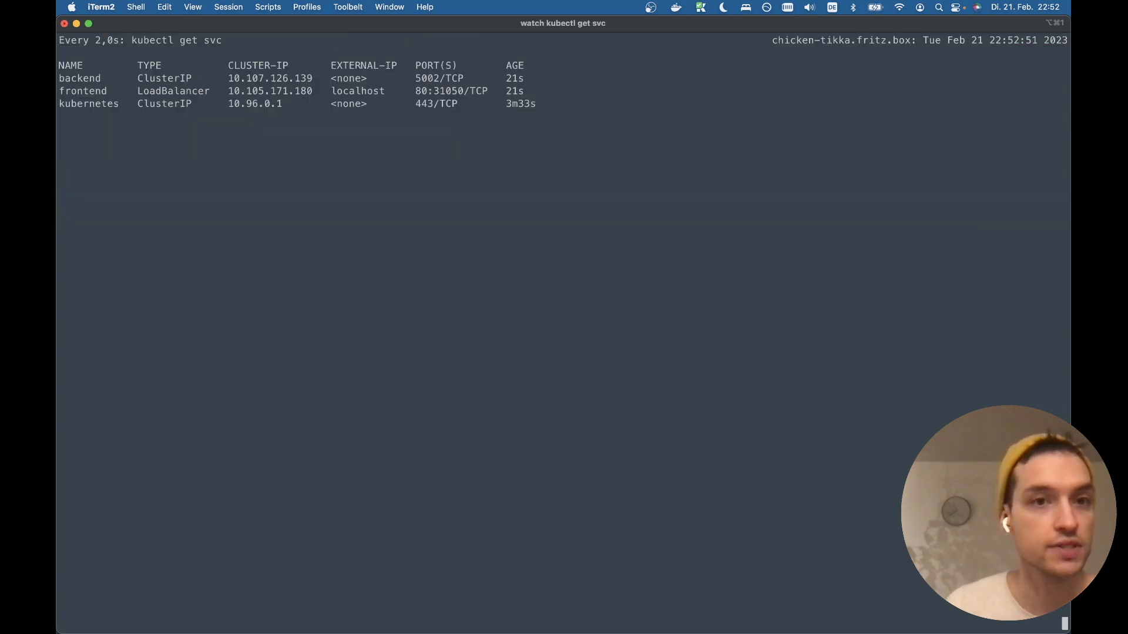
type("lco")
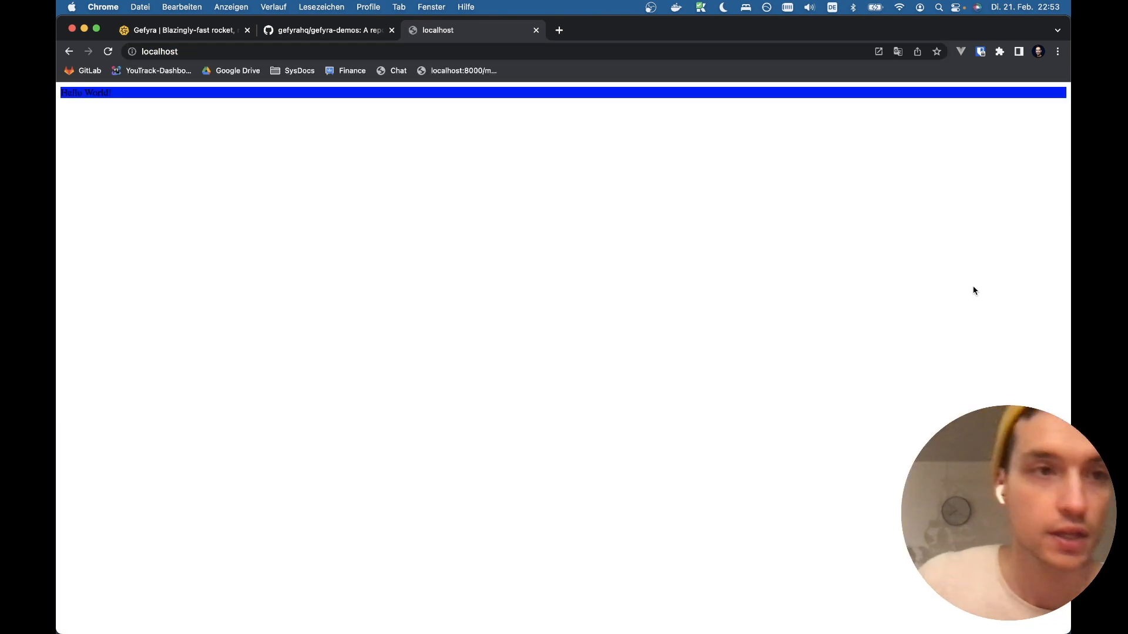
View the Hello World! frontend page at localhost in a new Chrome tab
double_click(72, 93)
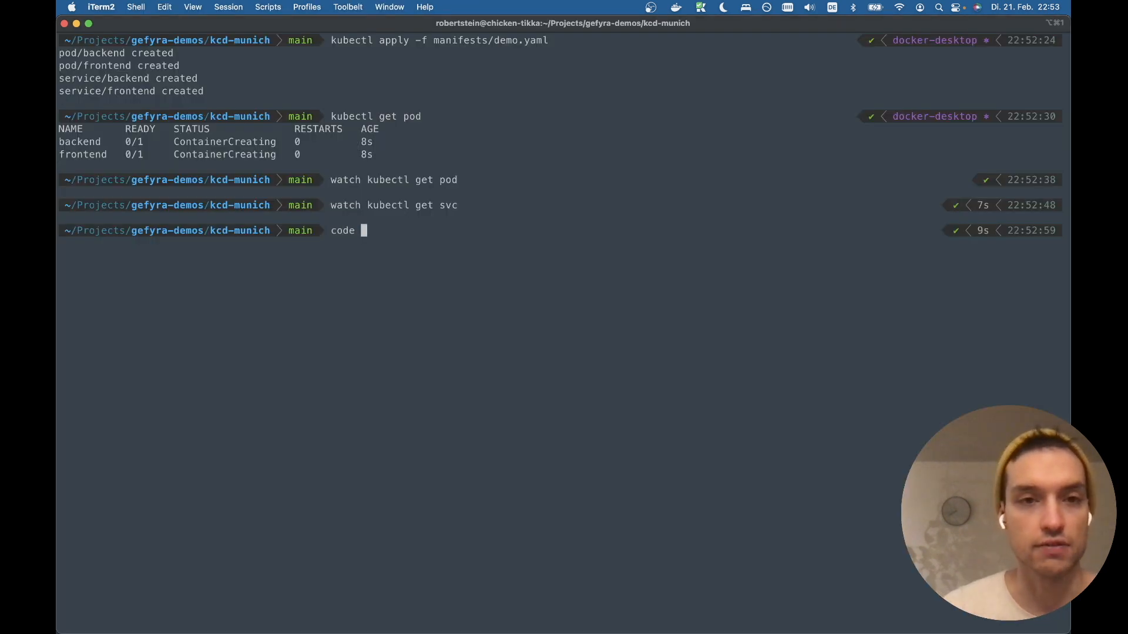
Open kcd-munich in VS Code and show demo.yaml's frontend service mapping port 80 to 5003
type(".")
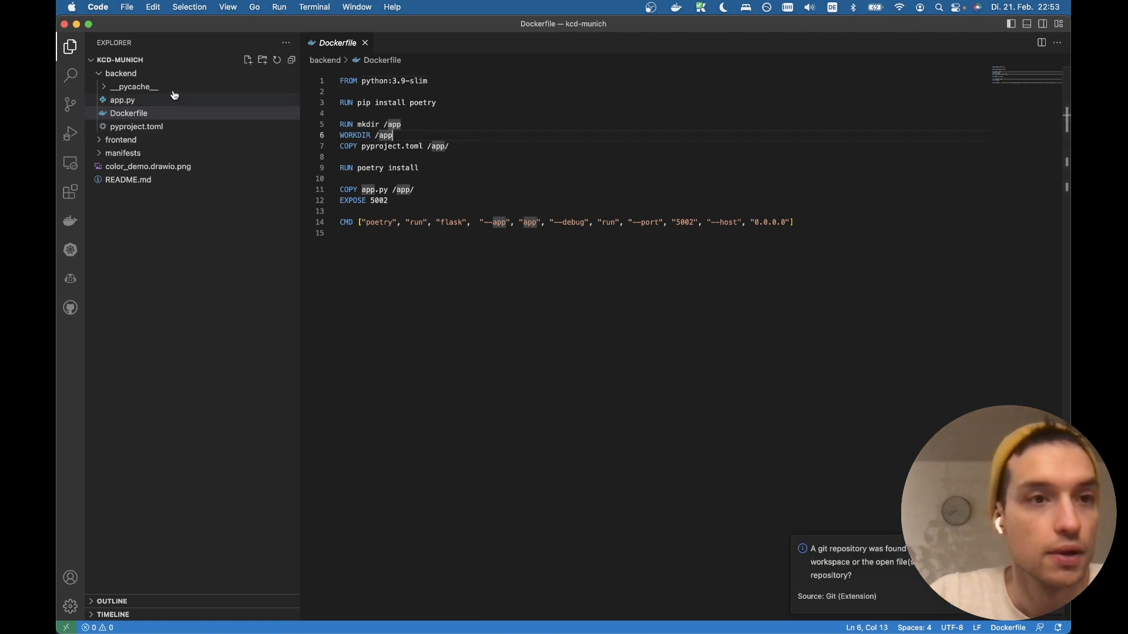
left_click(122, 152)
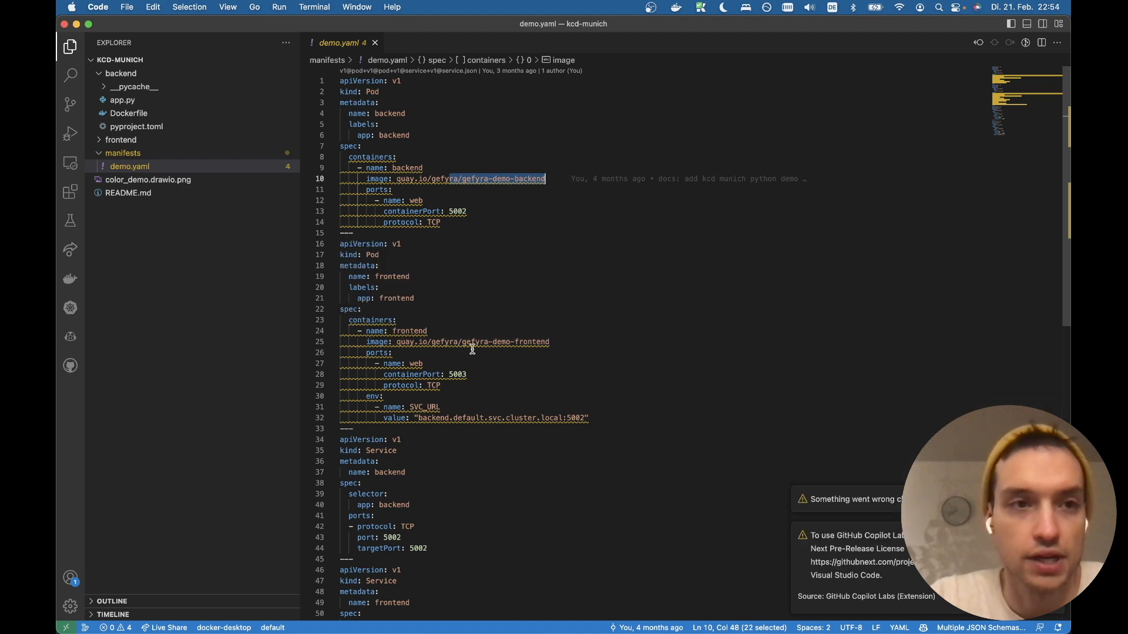
scroll("down", 3)
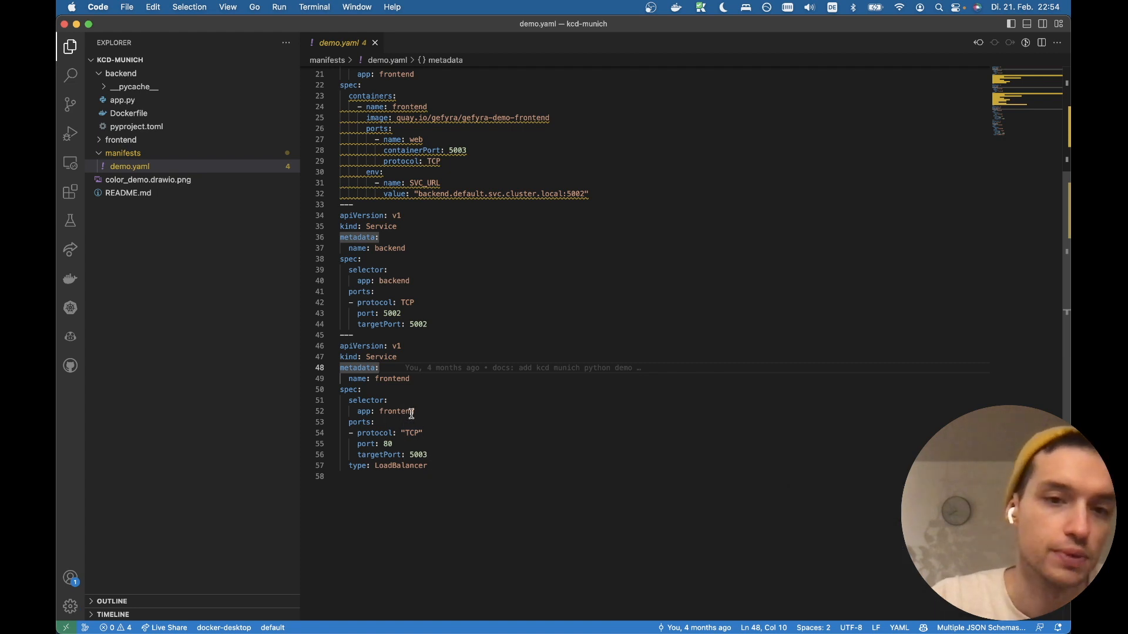
left_click(386, 444)
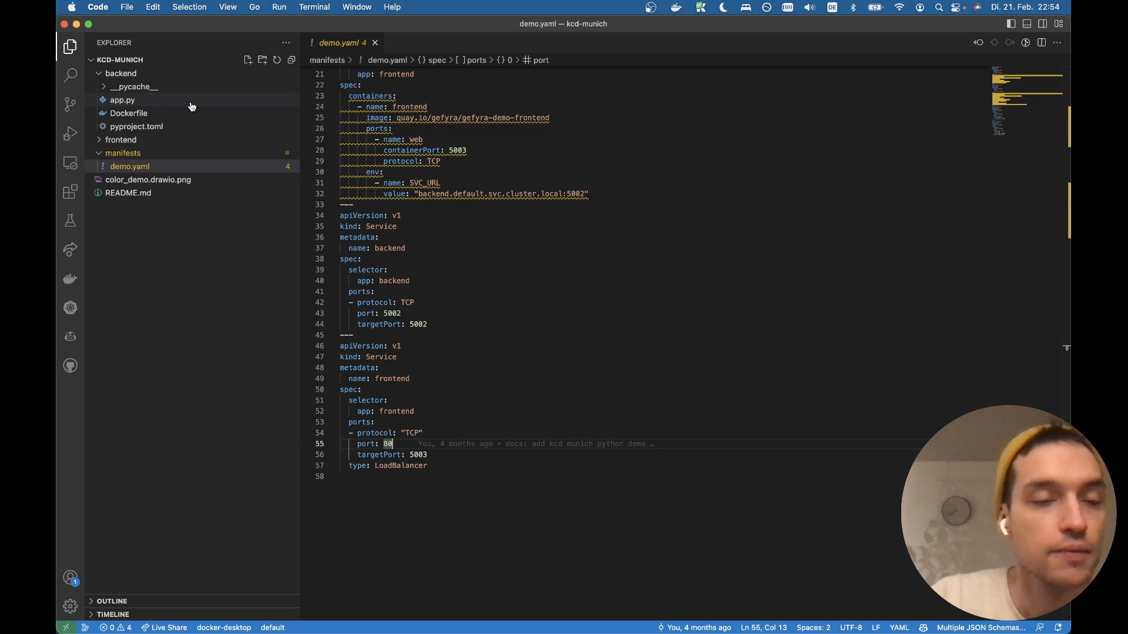
Show the backend Dockerfile and app.py returning the colour blue
left_click(128, 113)
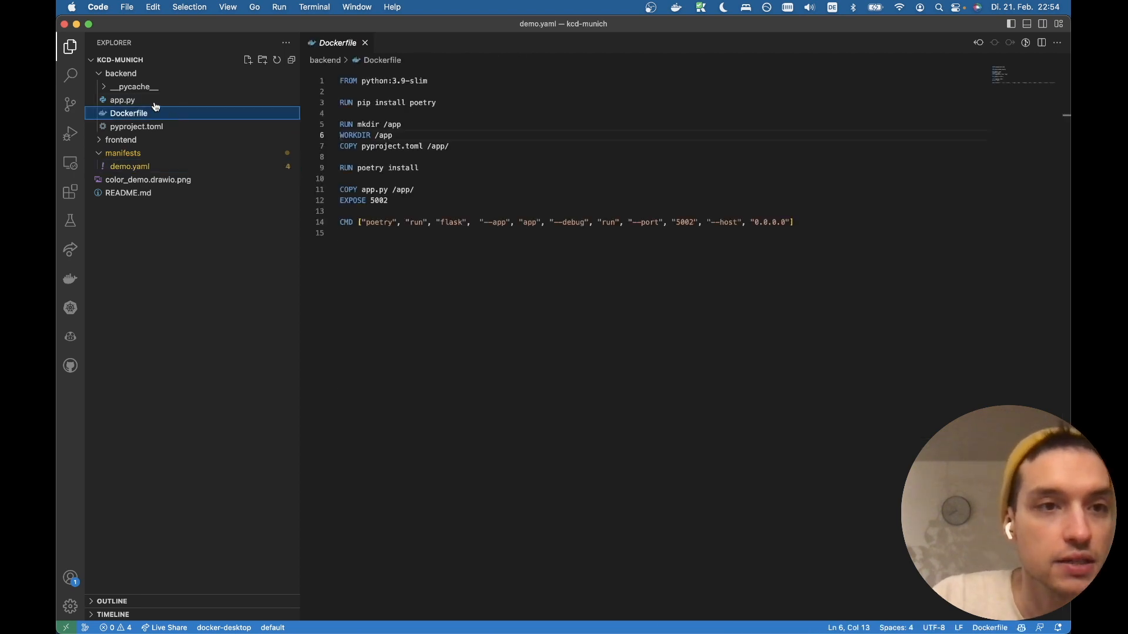
left_click(122, 98)
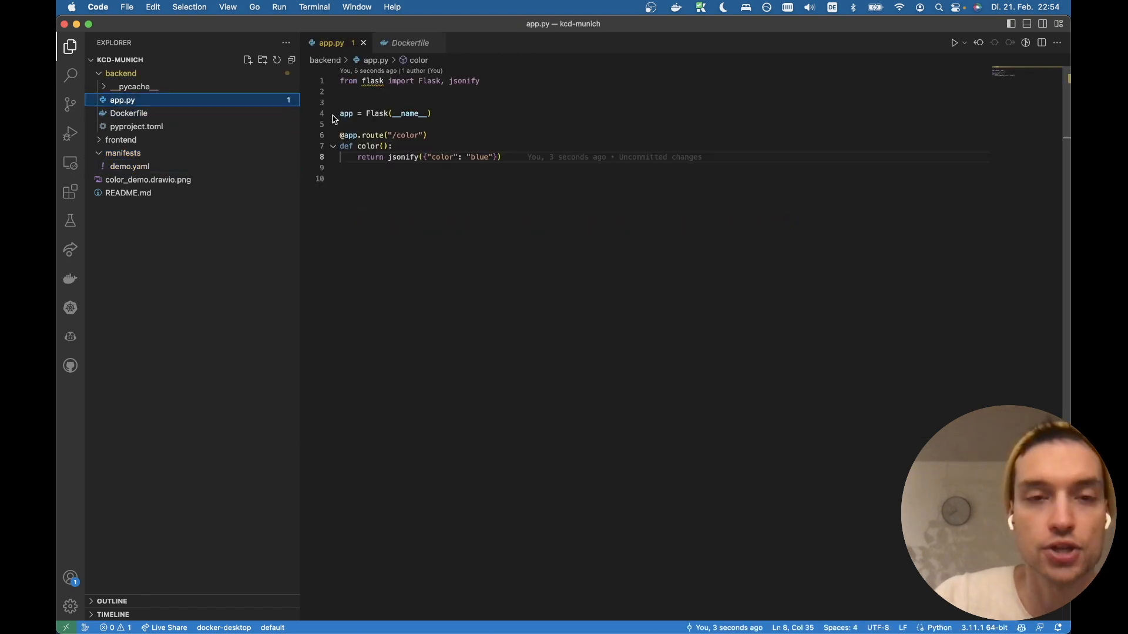
double_click(406, 136)
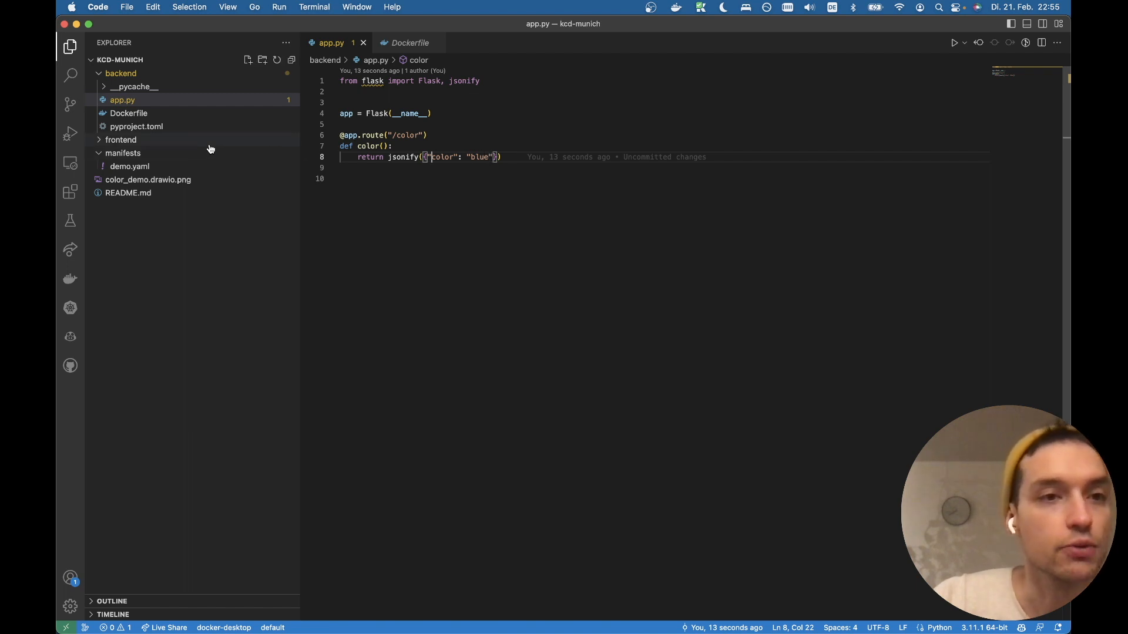
Show the frontend app.py fetching the colour from the backend request URL
left_click(120, 140)
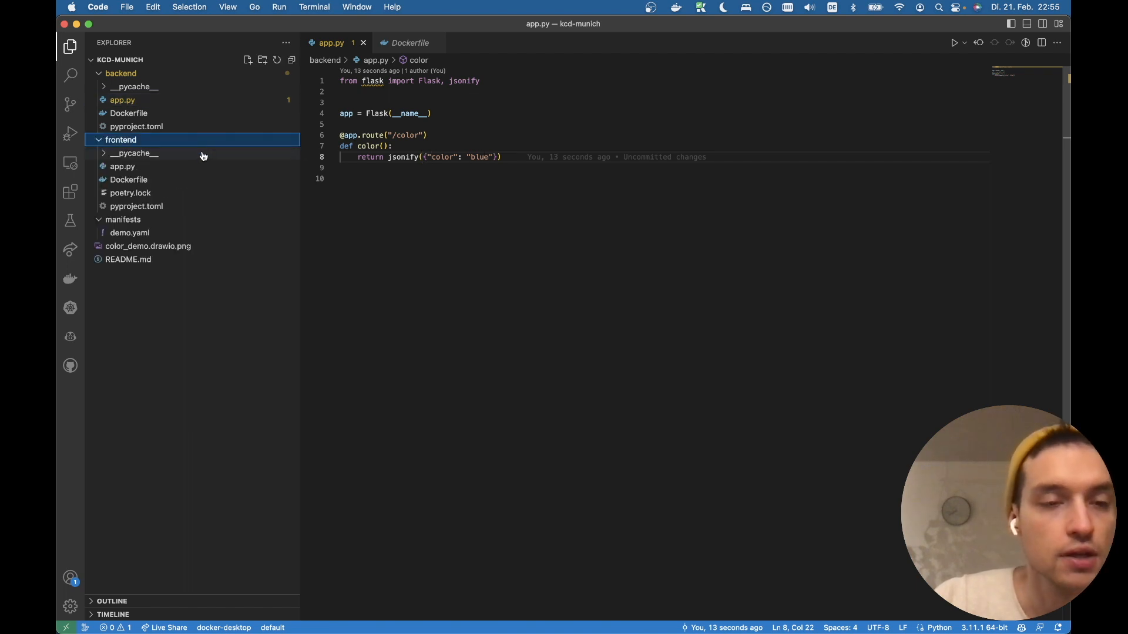
left_click(122, 179)
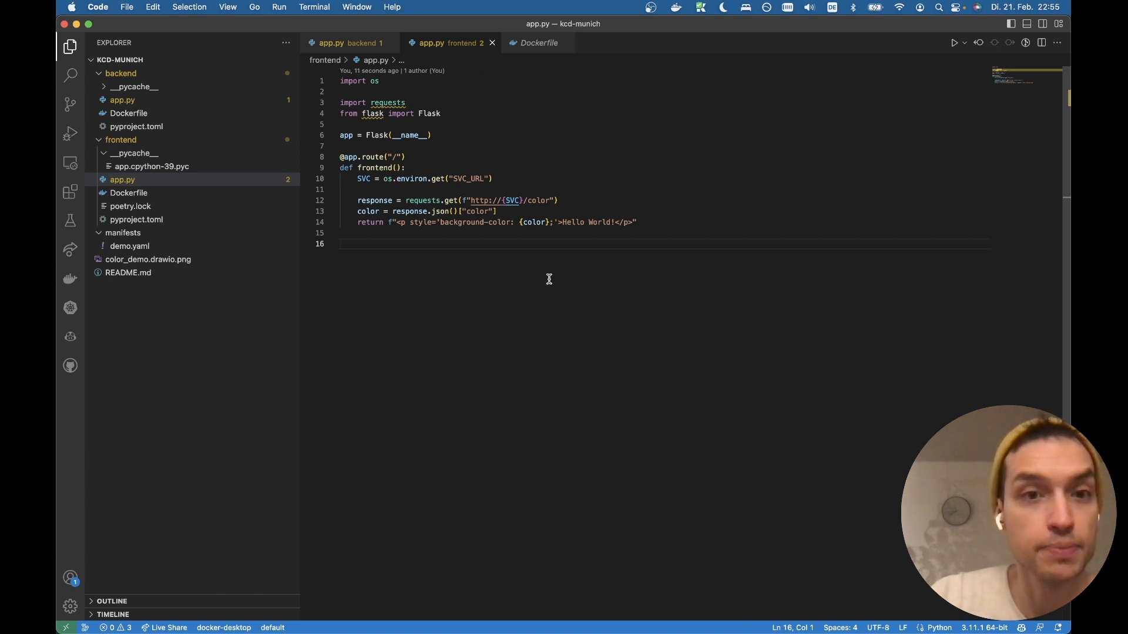
double_click(467, 178)
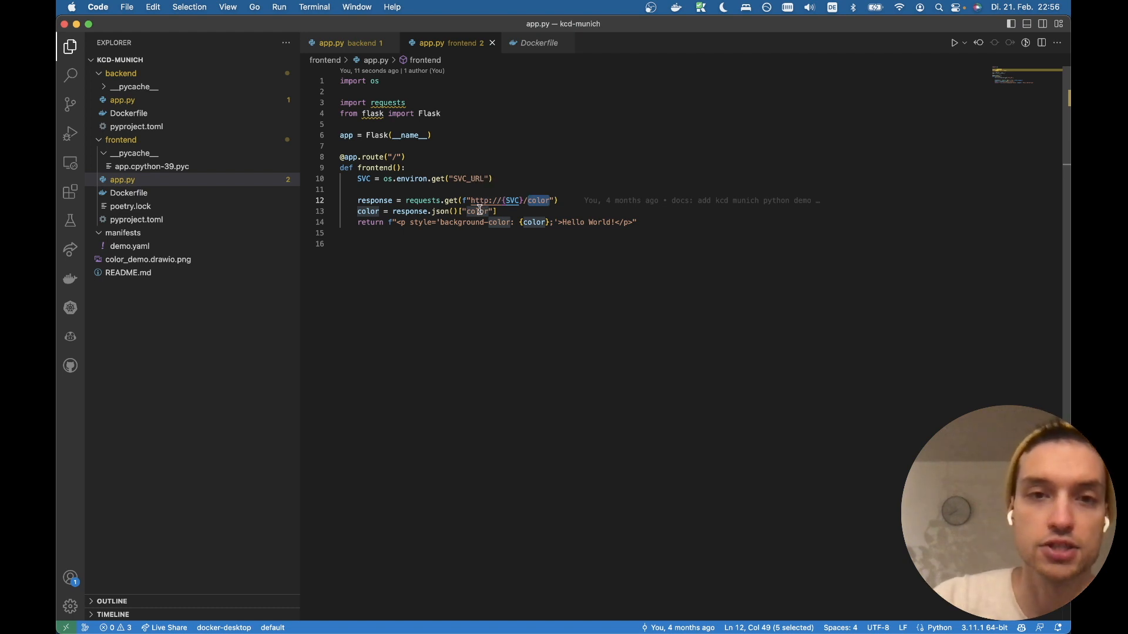
double_click(478, 210)
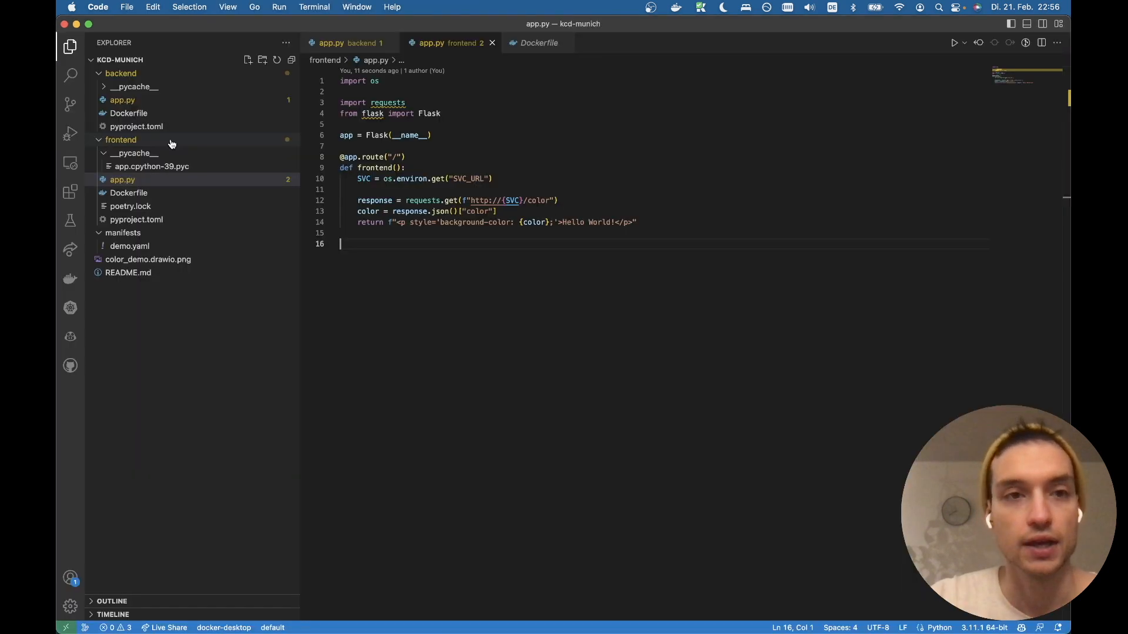
mouse_move(120, 140)
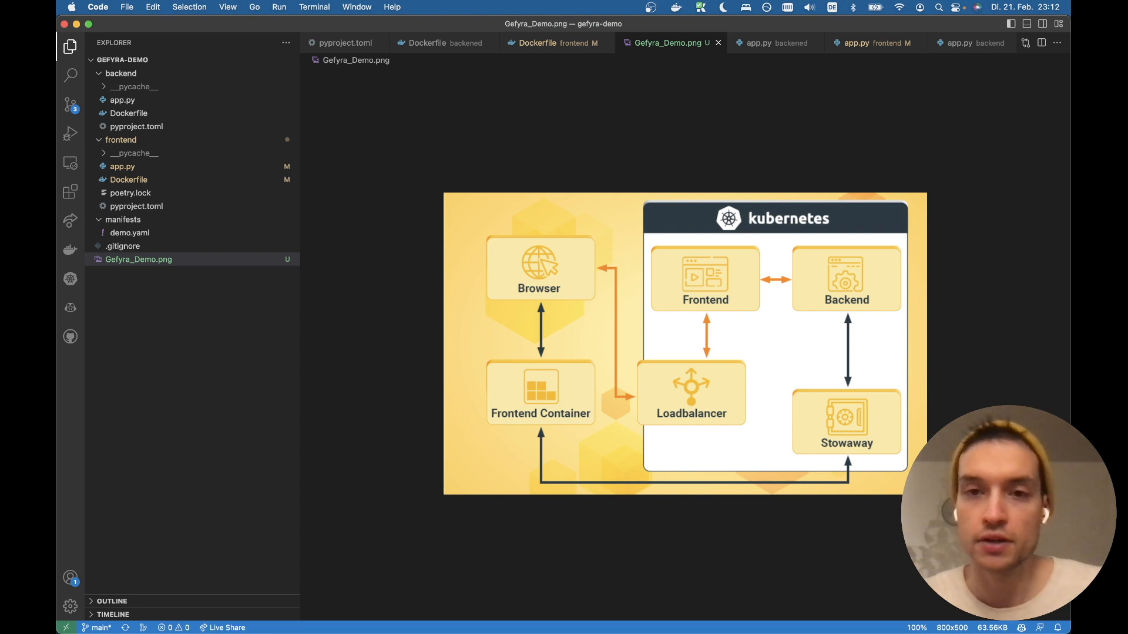
mouse_move(799, 263)
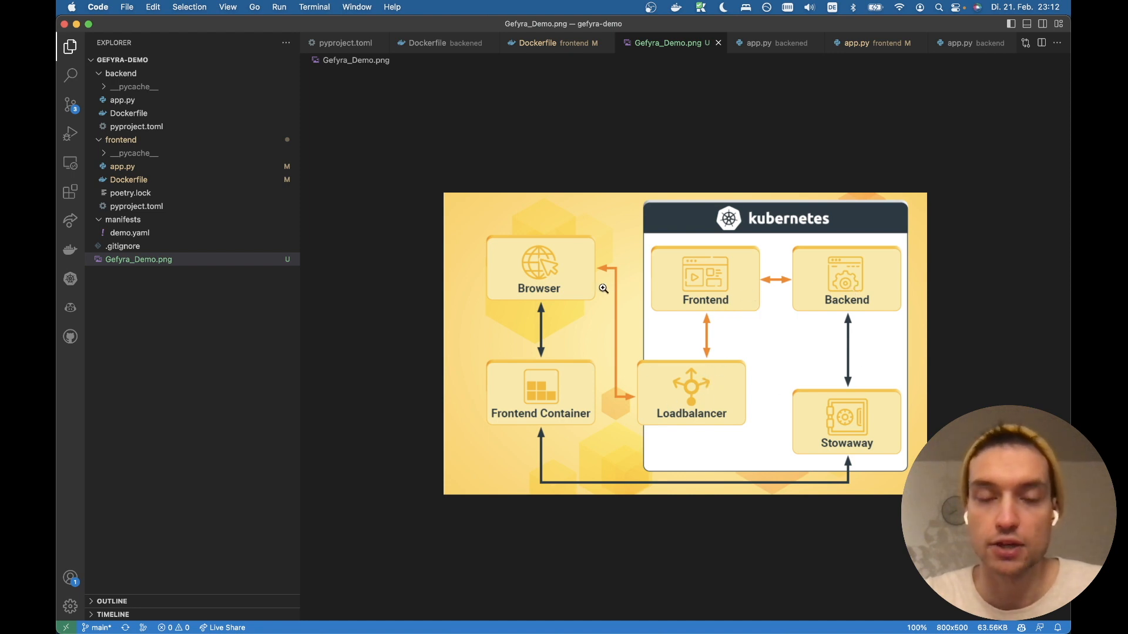
mouse_move(674, 377)
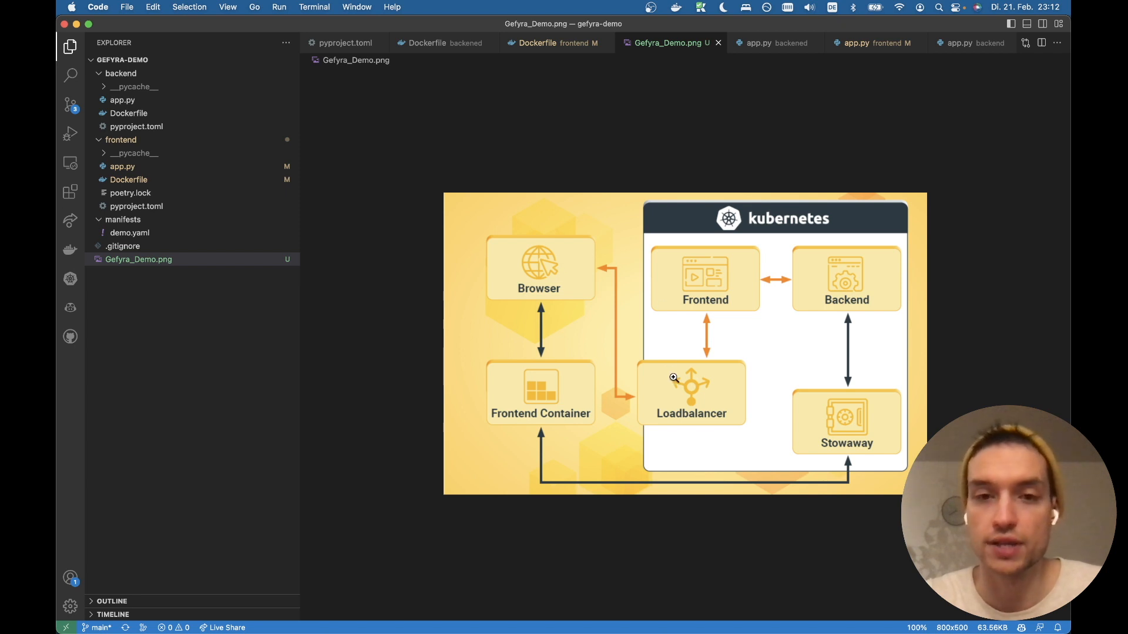
mouse_move(540, 283)
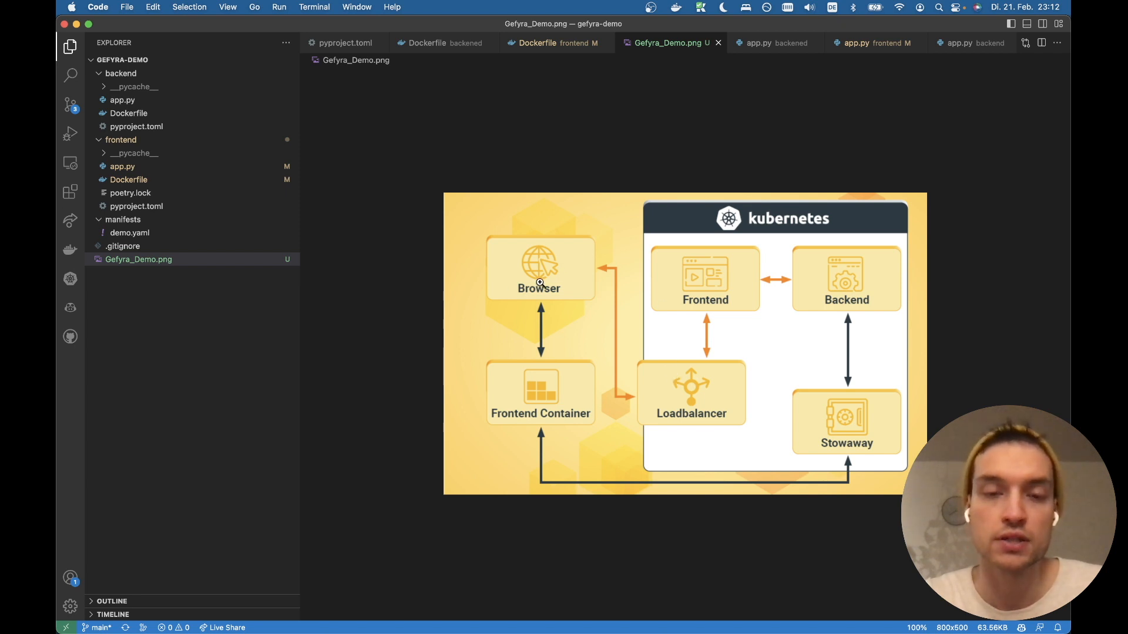
mouse_move(566, 374)
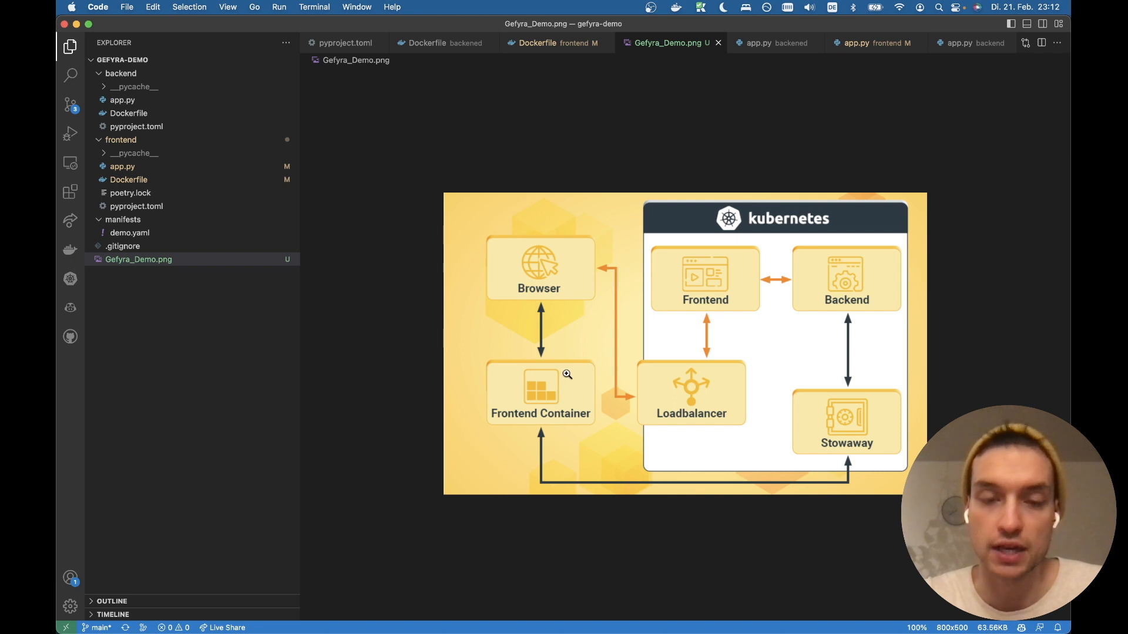
mouse_move(549, 380)
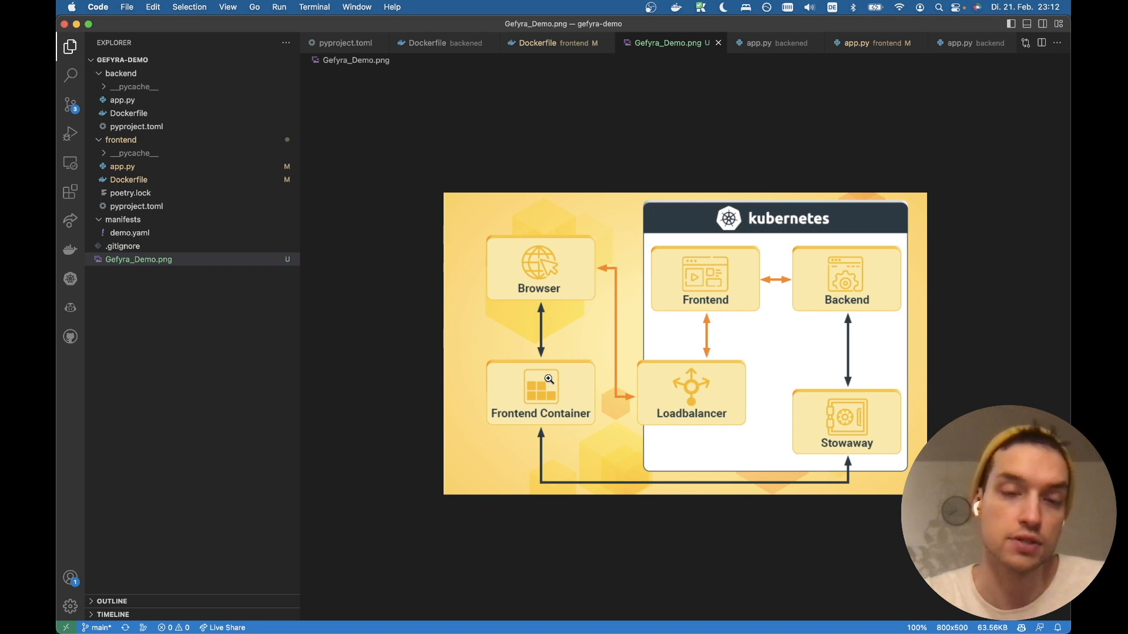
mouse_move(520, 325)
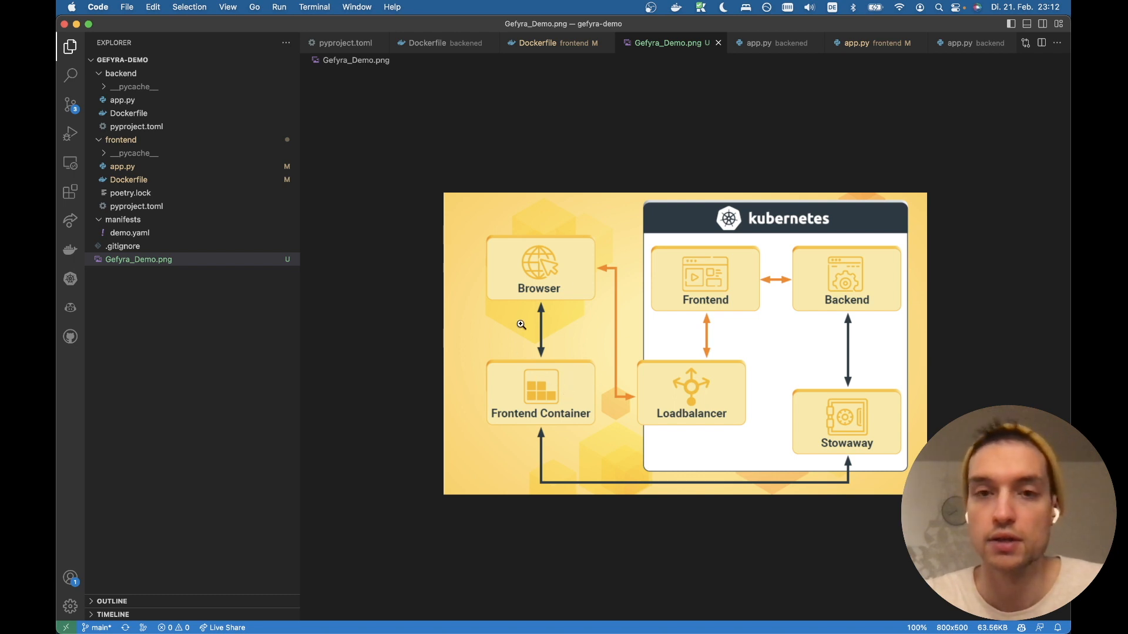
mouse_move(533, 366)
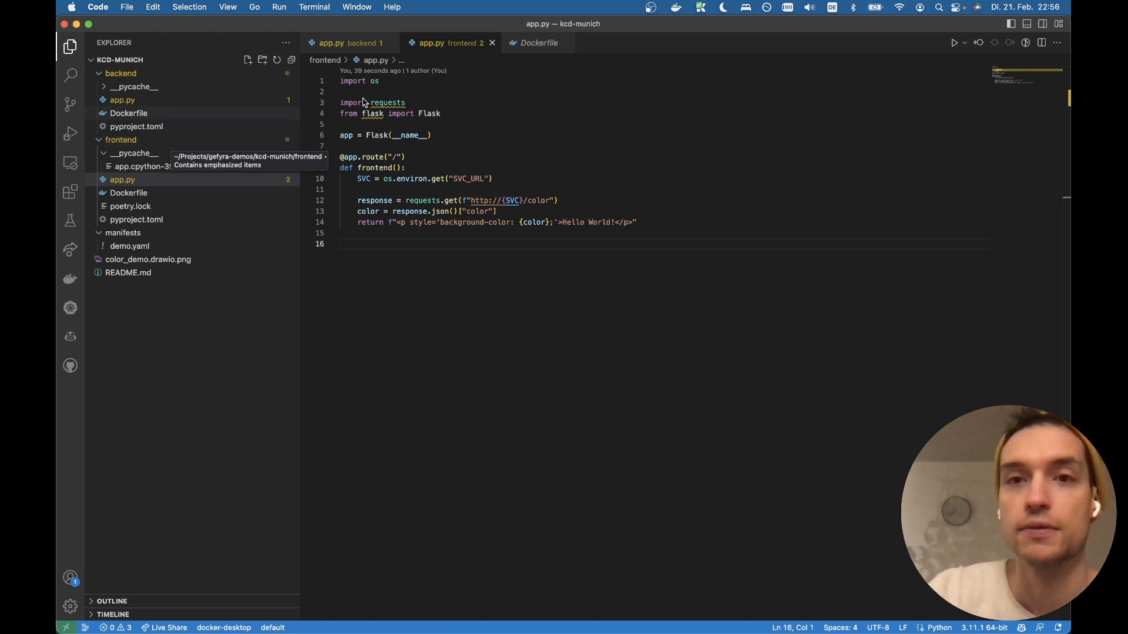
Bring up the Docker Desktop dashboard from the menu-bar whale icon
left_click(676, 7)
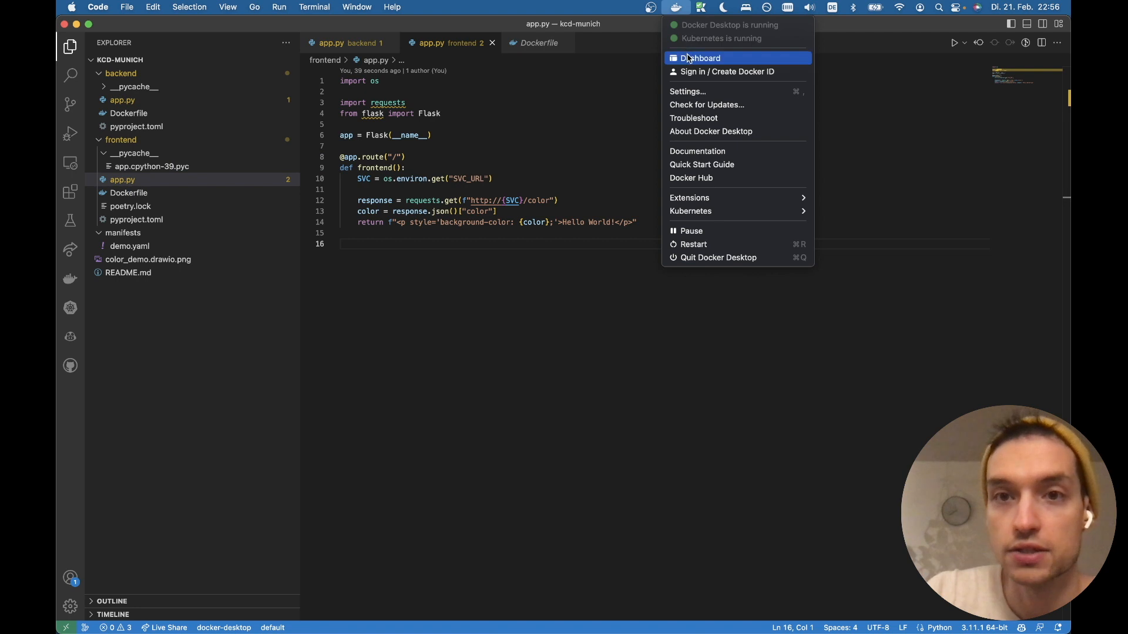
left_click(698, 58)
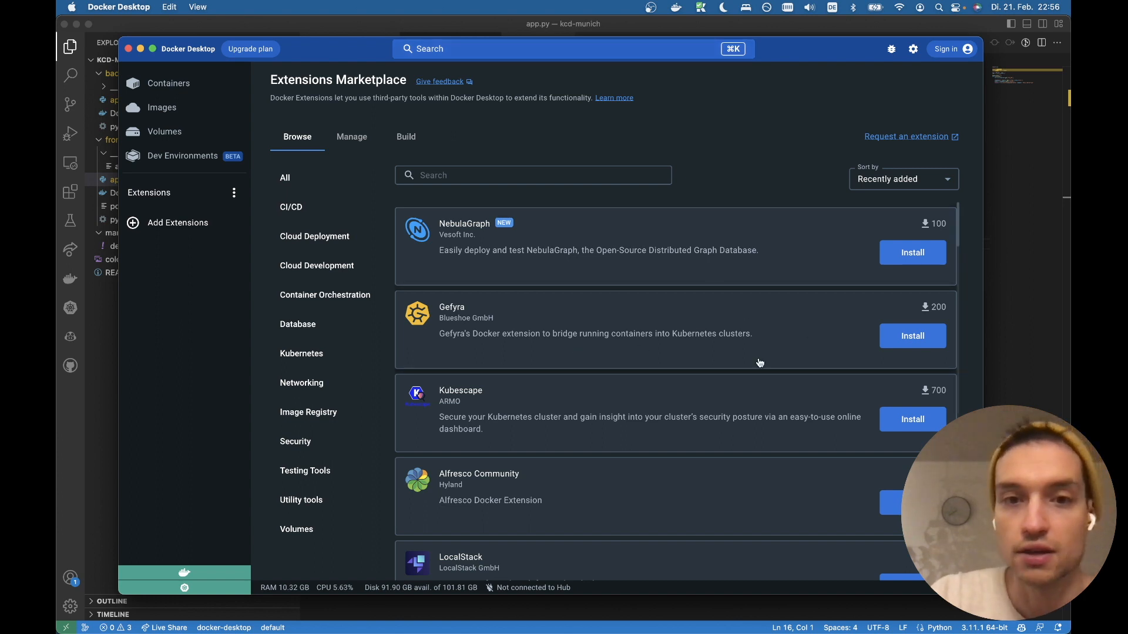
mouse_move(656, 283)
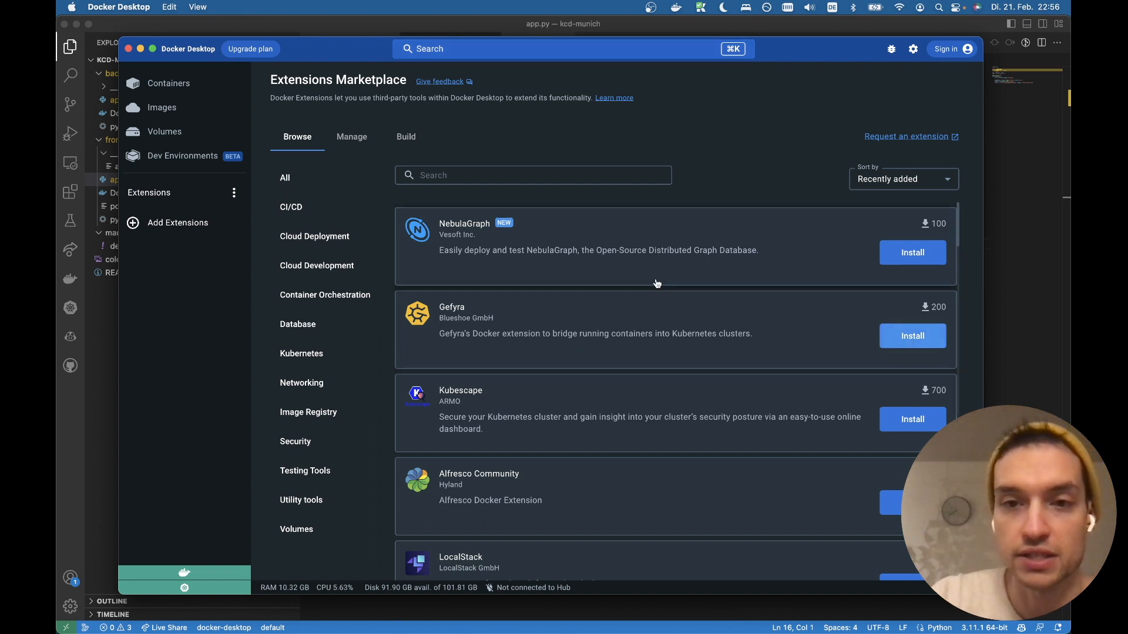
Install the Gefyra extension, watch its progress, and dismiss the finished report
left_click(911, 336)
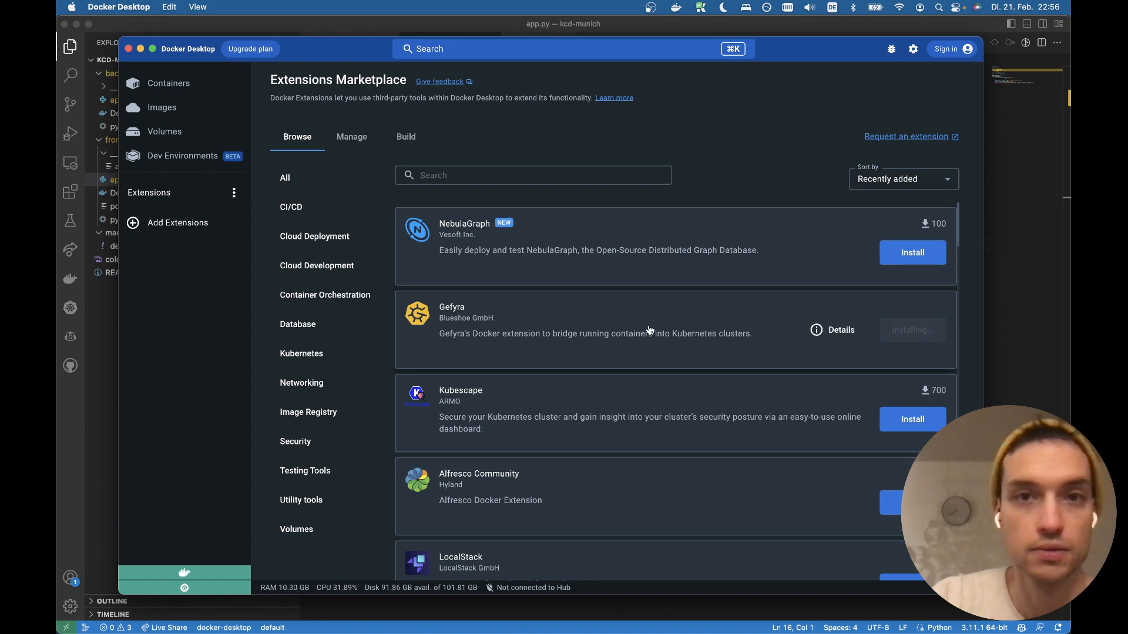
left_click(911, 329)
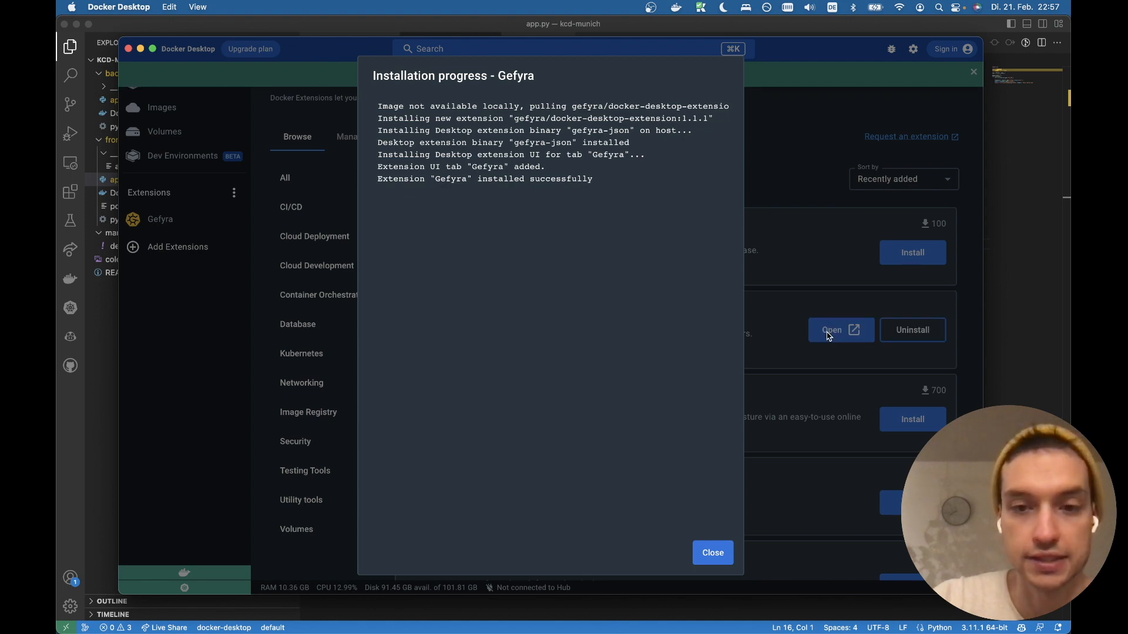
left_click(712, 552)
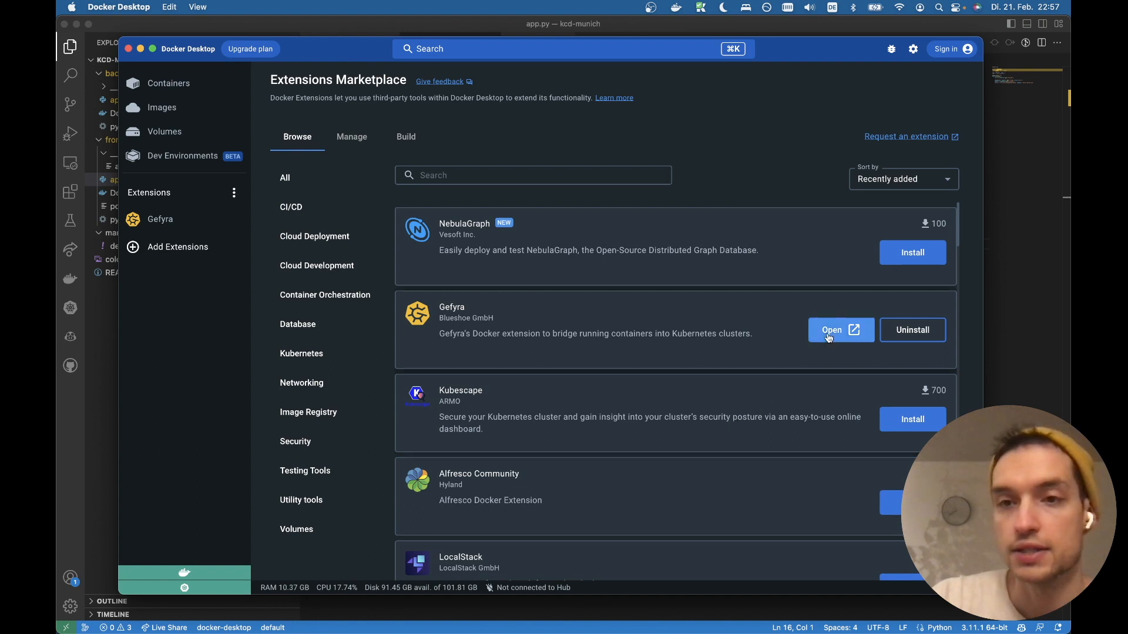
Launch the Gefyra extension and start its Run Container wizard
left_click(836, 329)
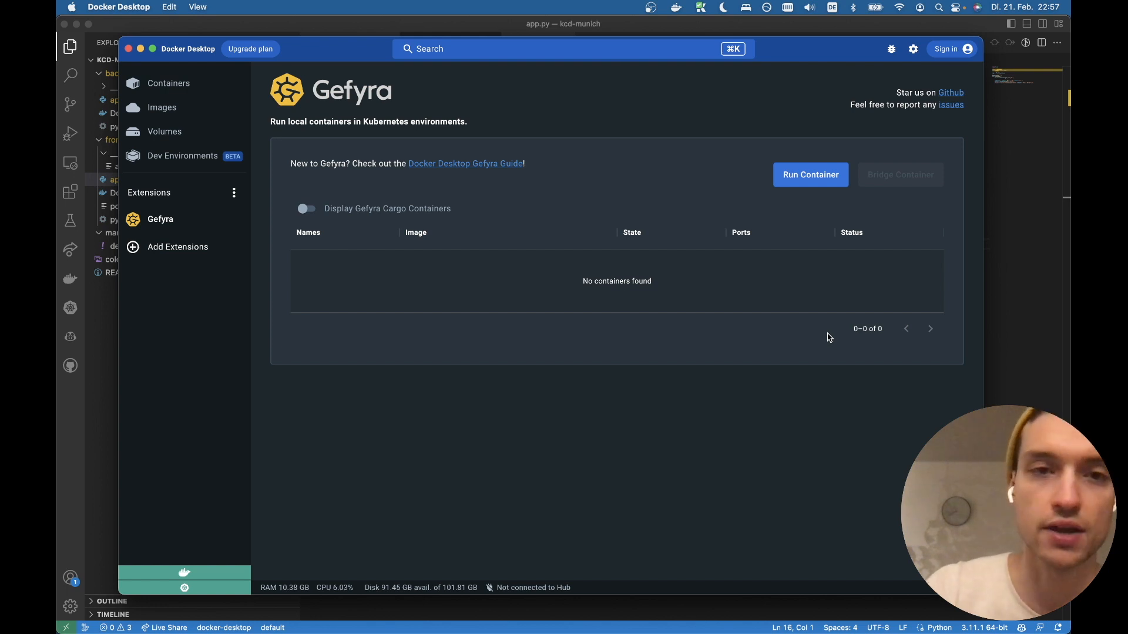
mouse_move(531, 242)
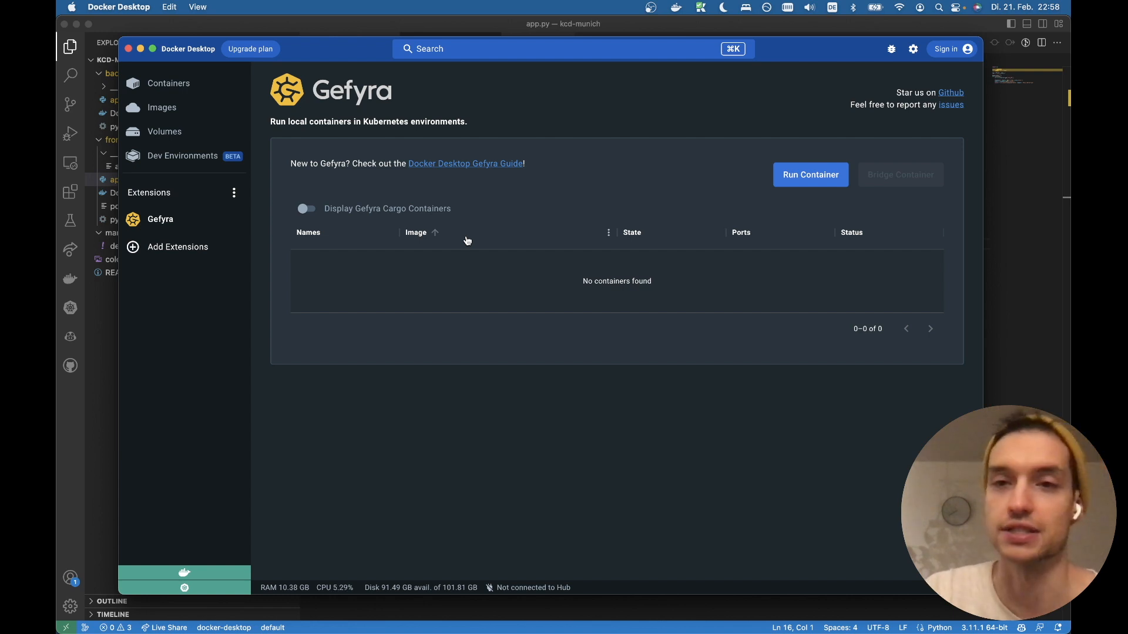
left_click(809, 174)
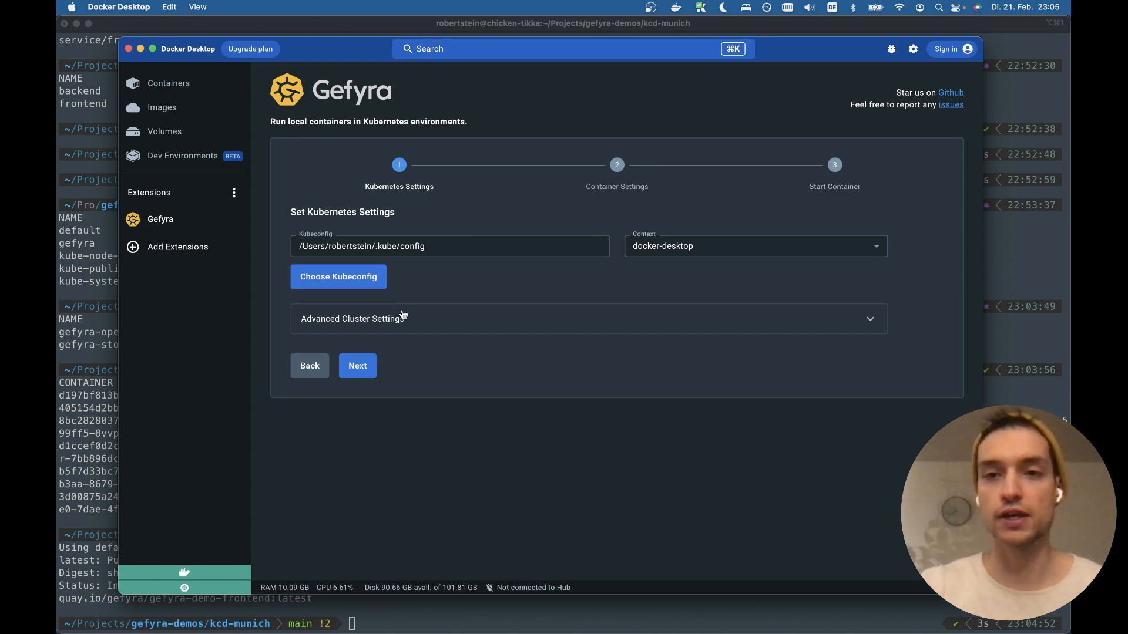
Choose the docker-desktop Kubernetes context and continue to Container Settings
left_click(753, 246)
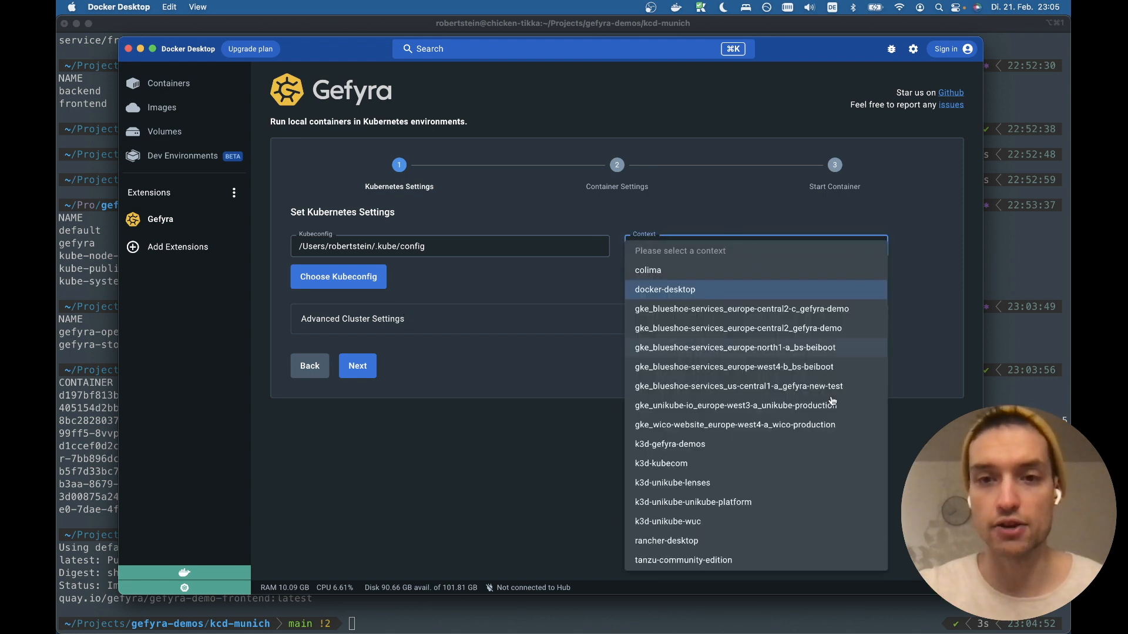
left_click(663, 289)
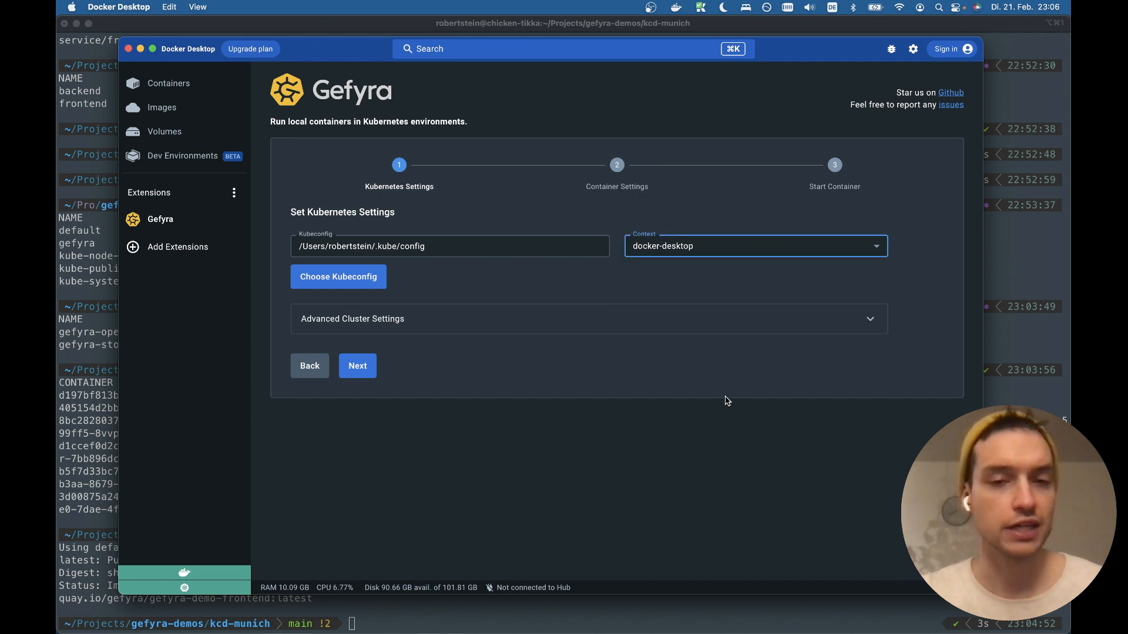
mouse_move(476, 380)
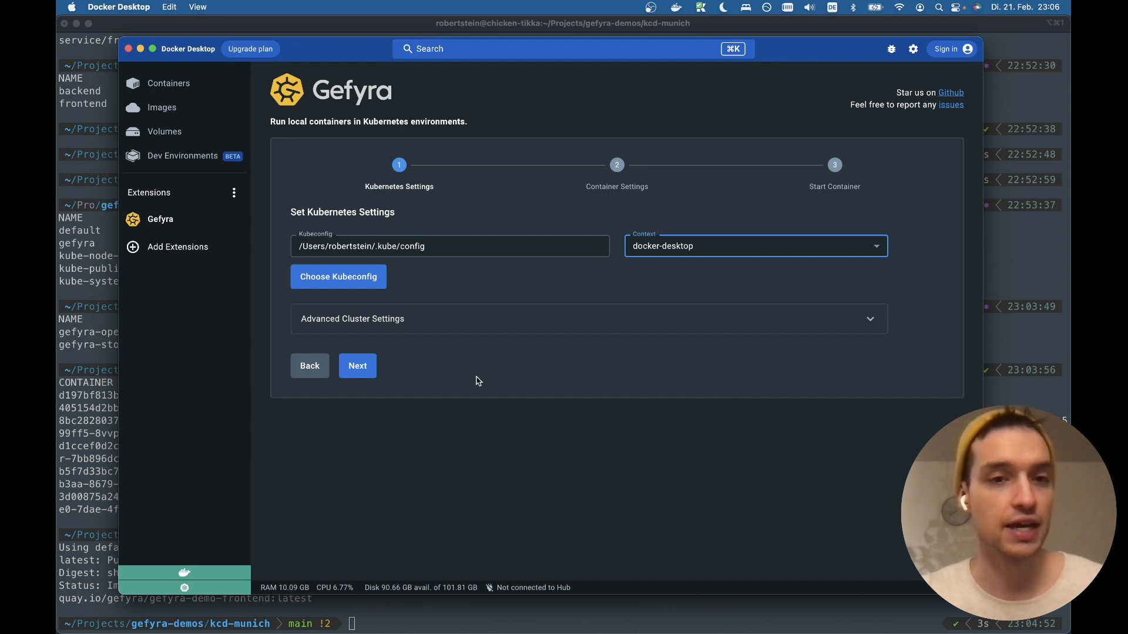
mouse_move(409, 373)
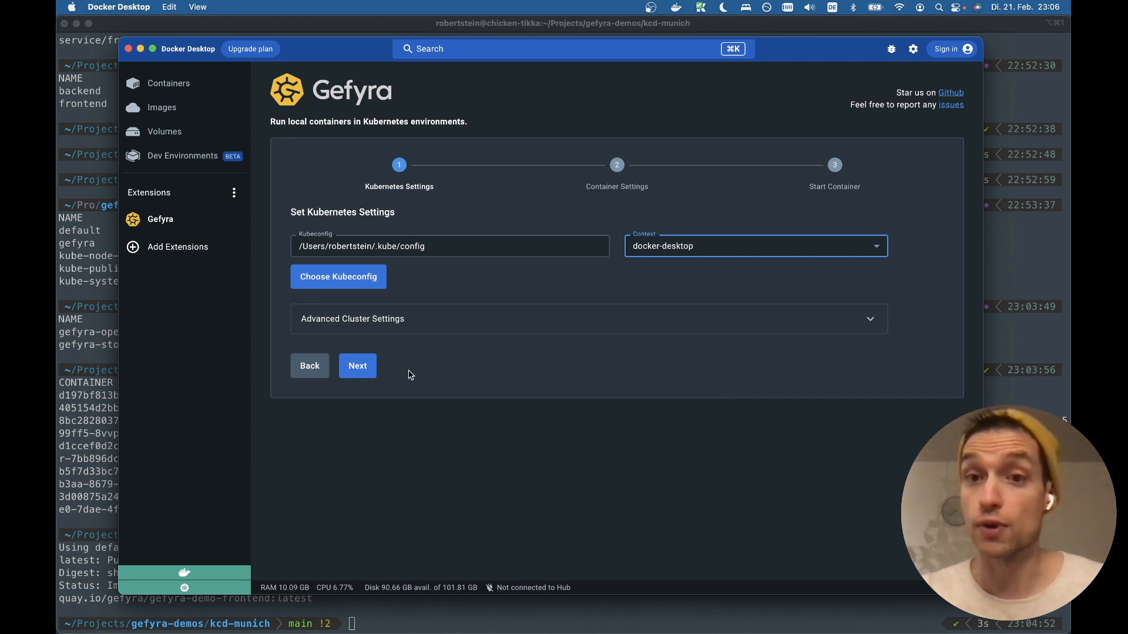
mouse_move(398, 379)
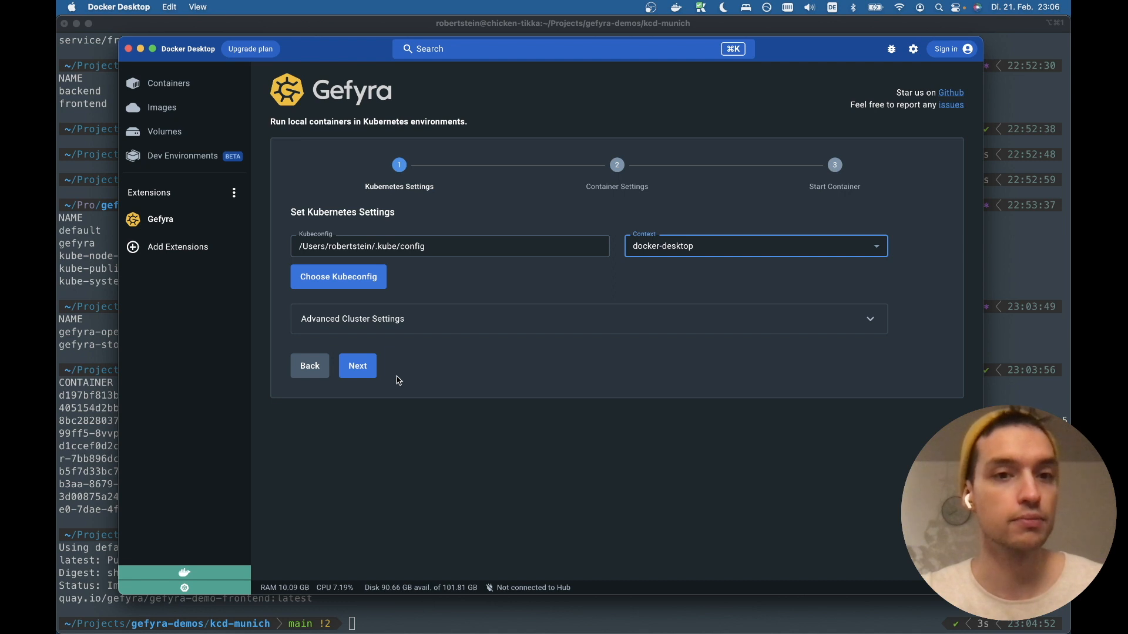
left_click(357, 365)
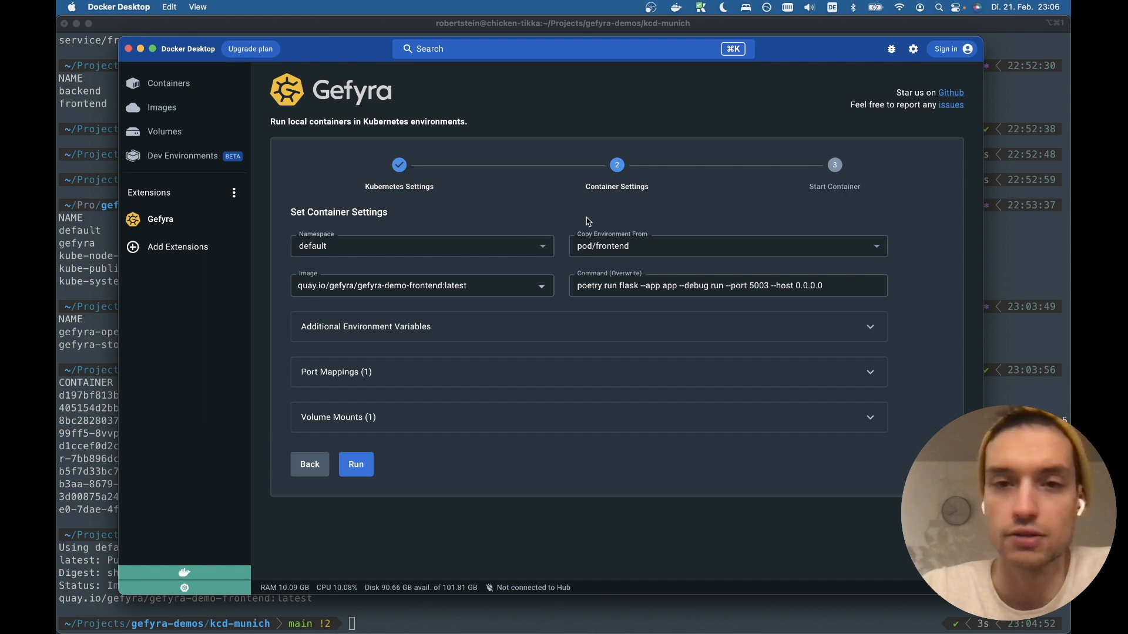
mouse_move(594, 220)
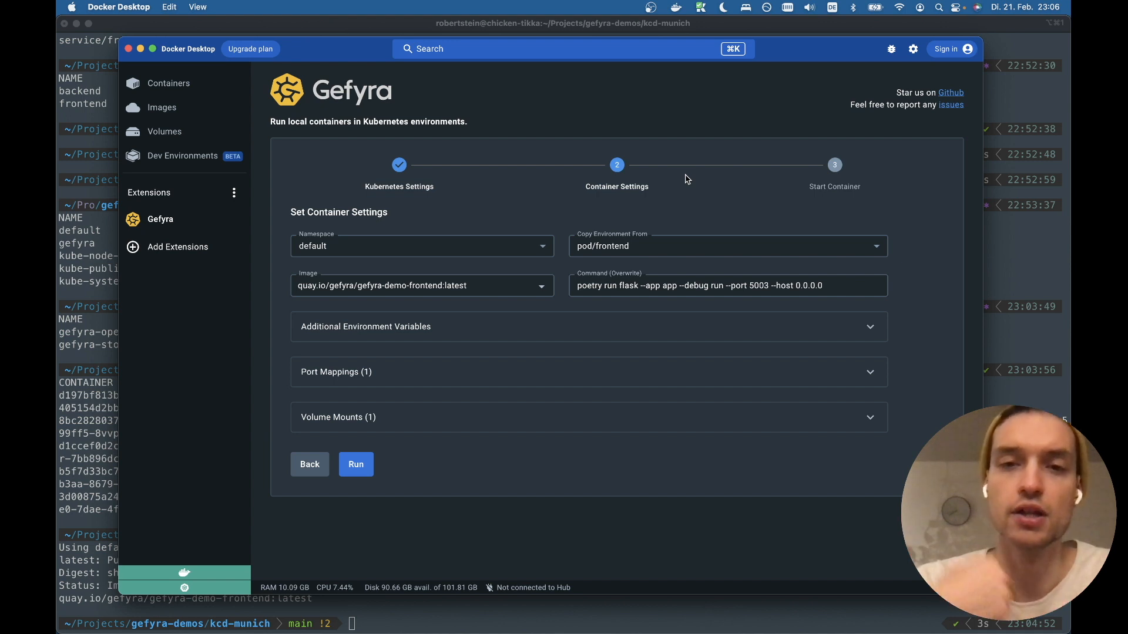
Review the container's run command override for the frontend demo image
left_click(407, 285)
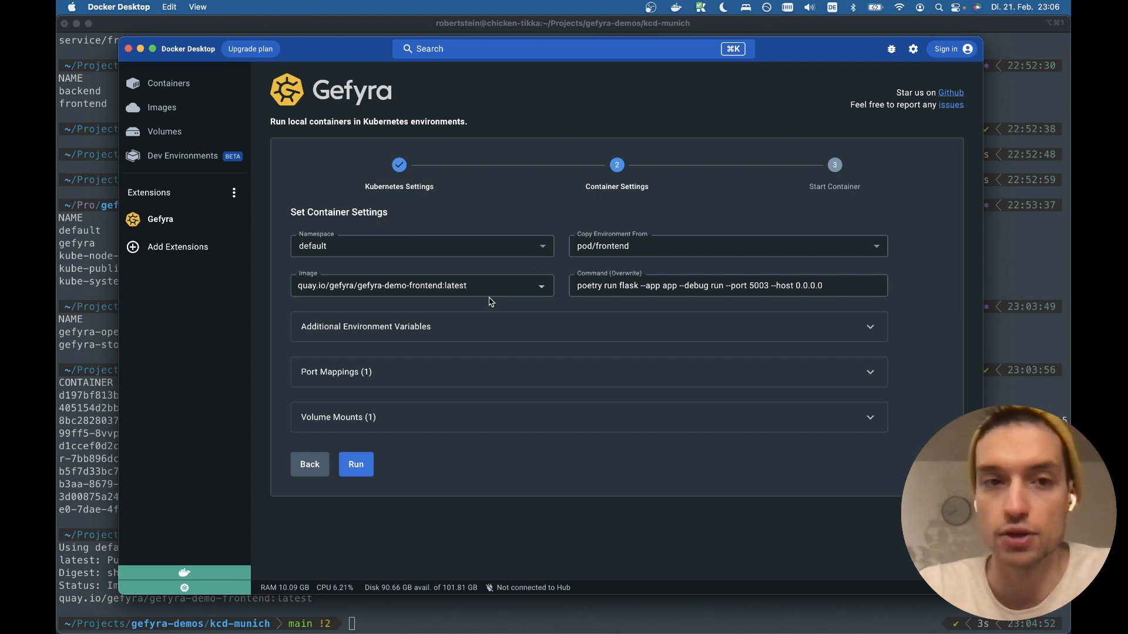
mouse_move(413, 304)
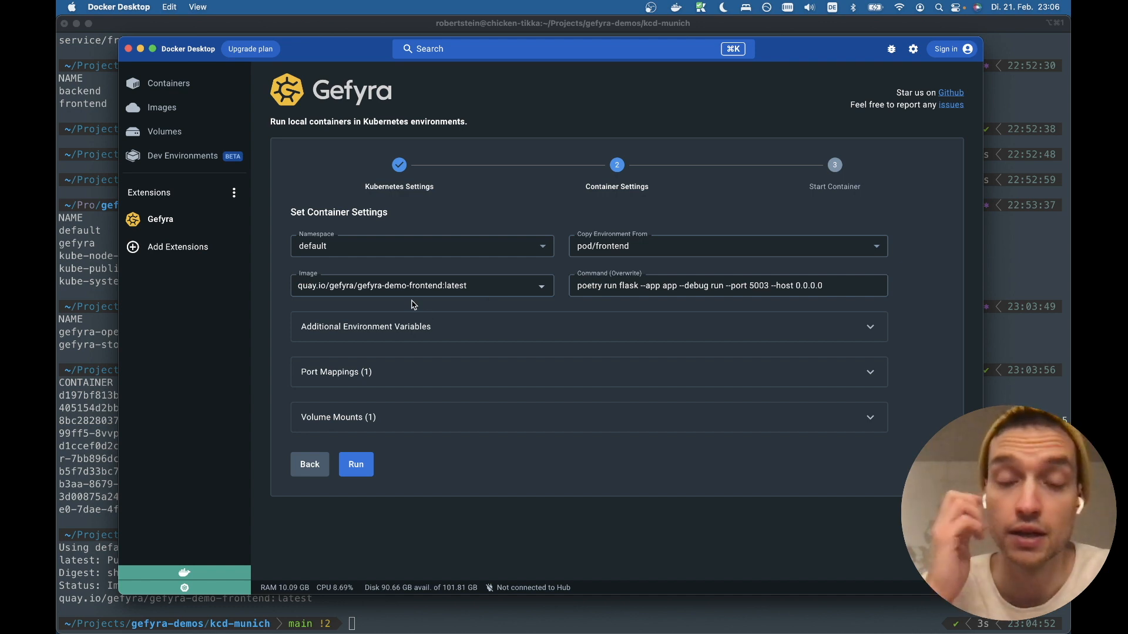
left_click(719, 285)
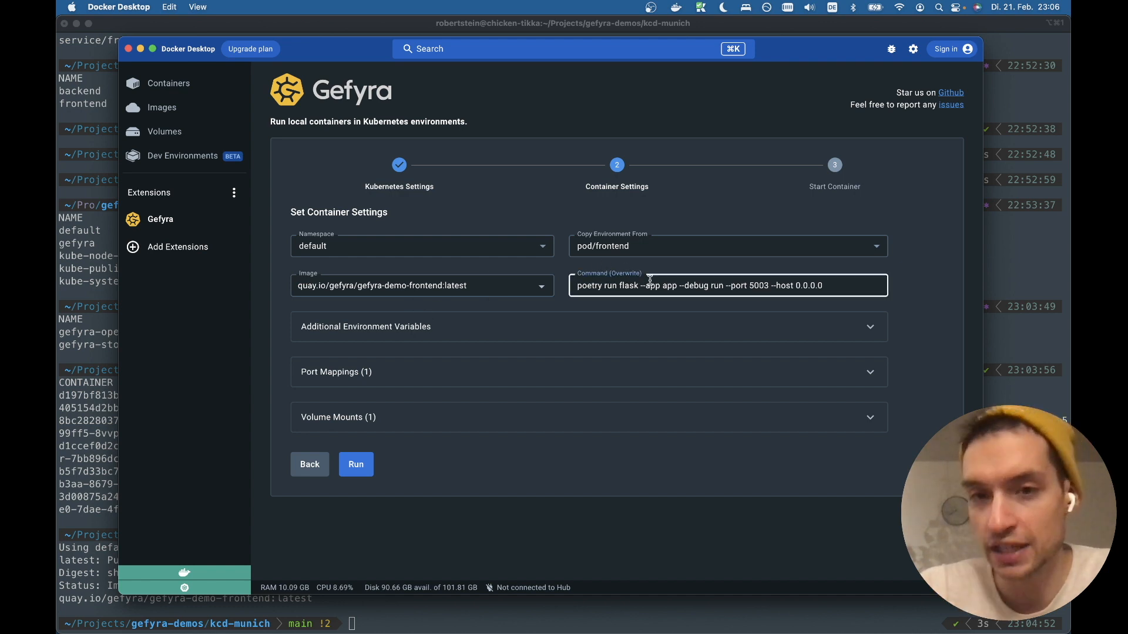
double_click(690, 286)
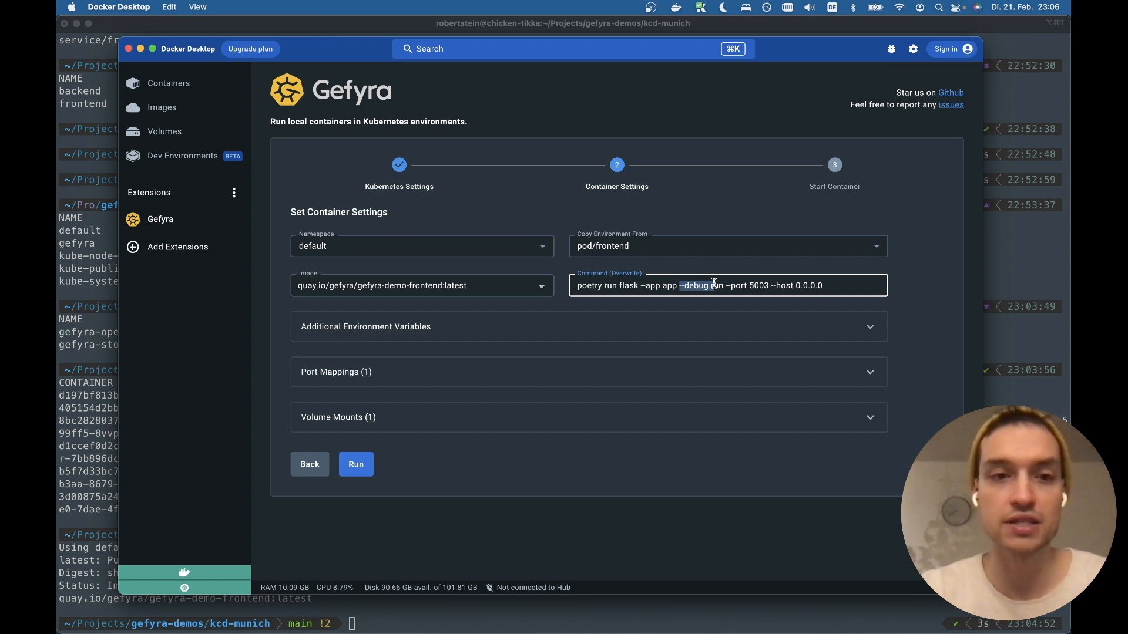
Check the port mapping host 5003 to container 5003, then collapse the section
left_click(337, 417)
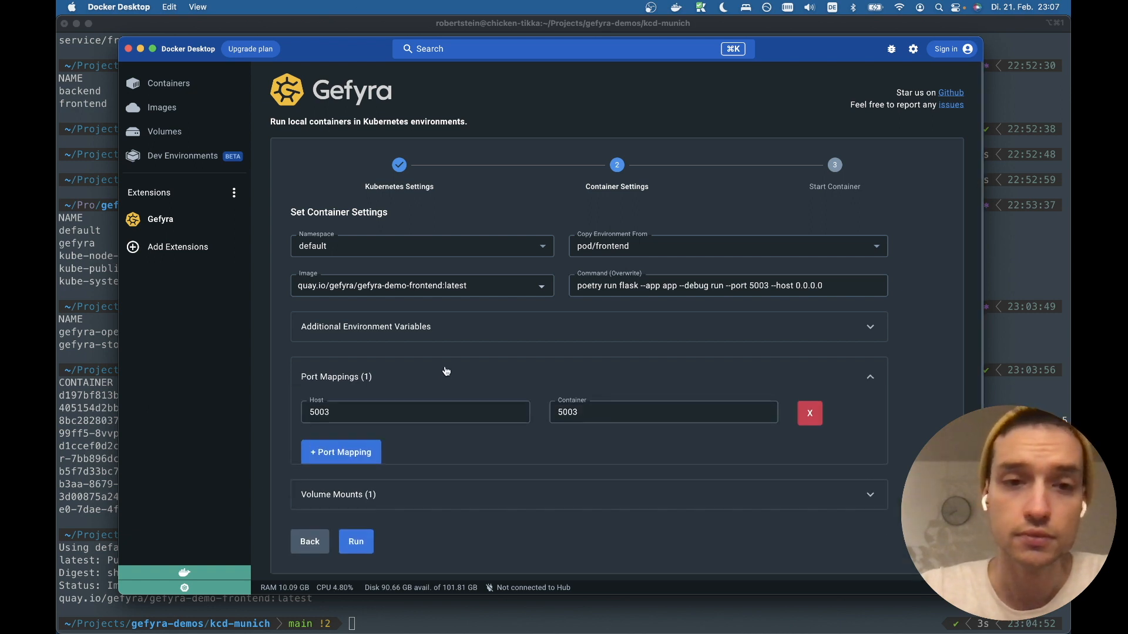
left_click(415, 411)
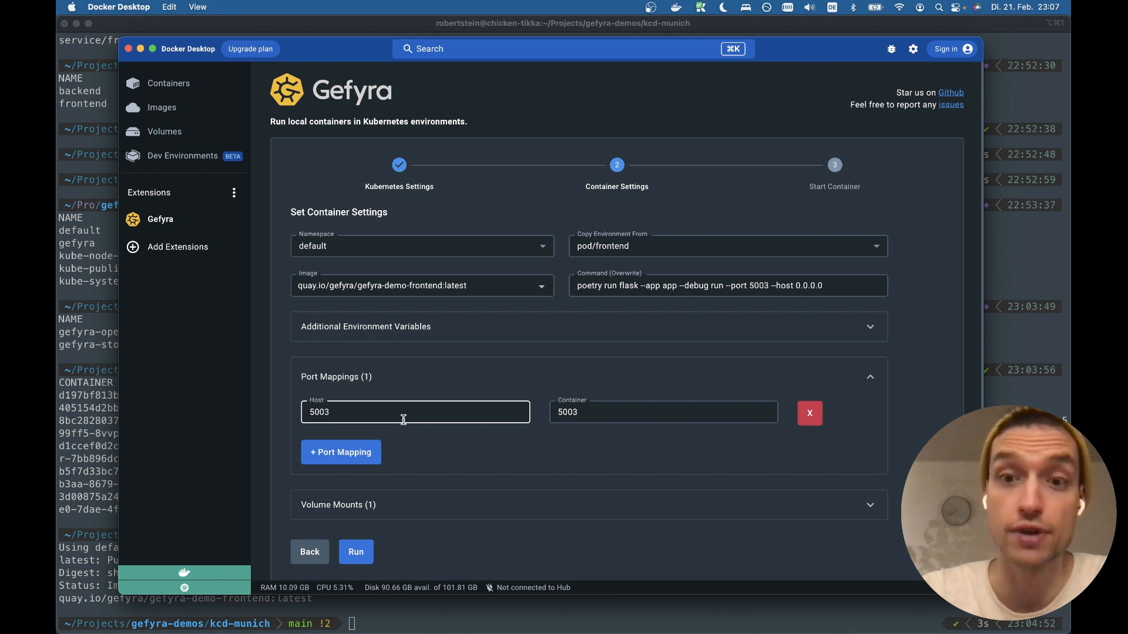
mouse_move(667, 361)
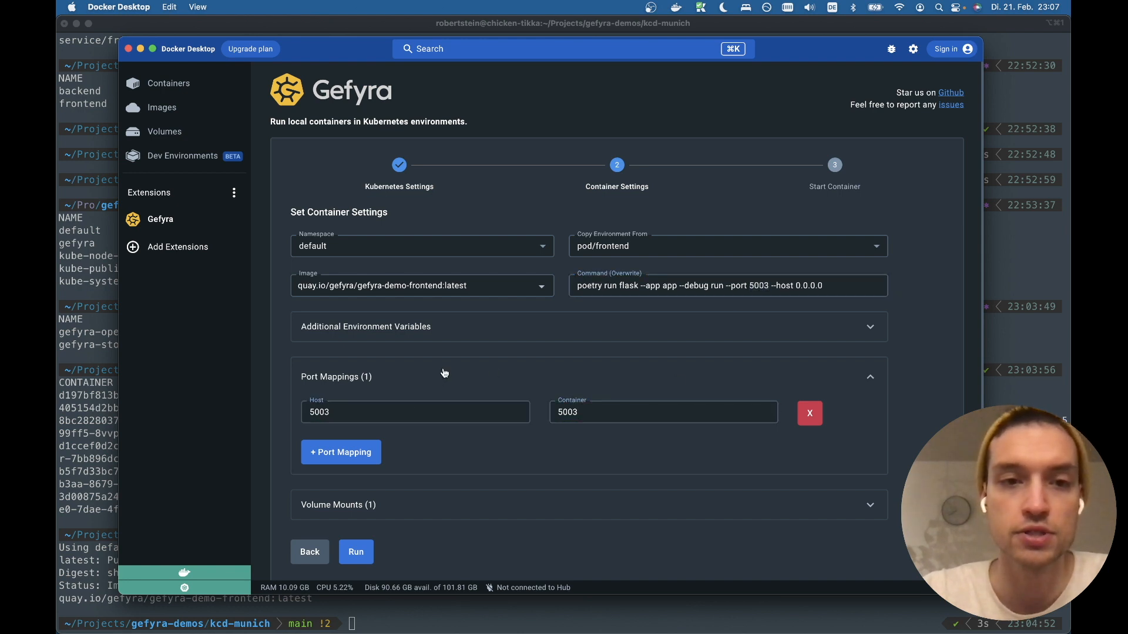
left_click(869, 376)
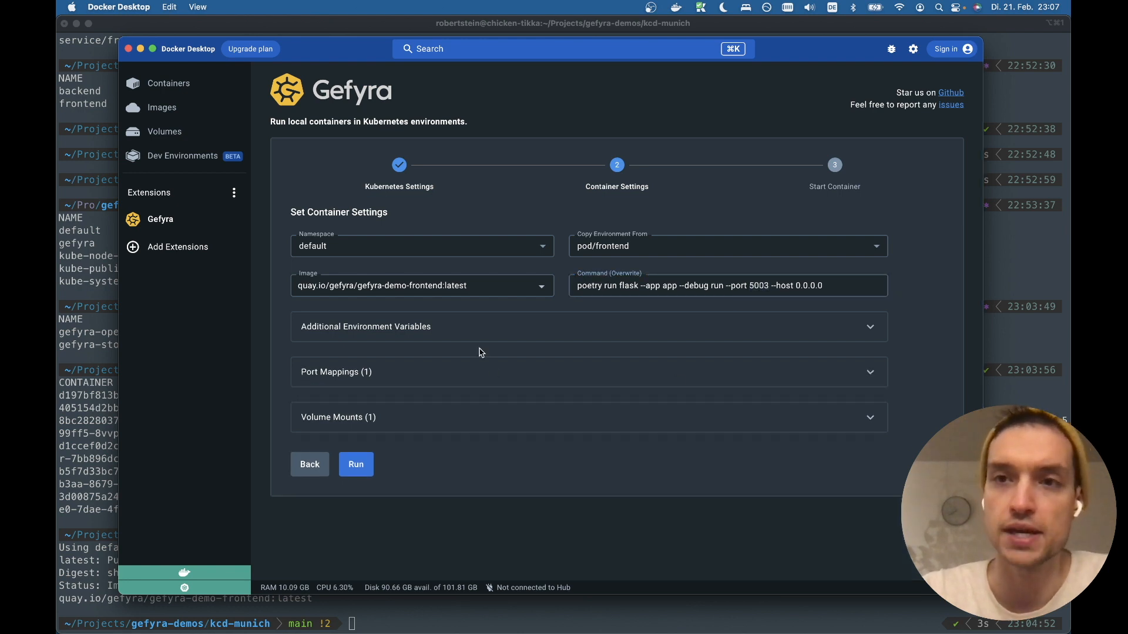
Run the Gefyra frontend container so Flask serves on port 5003
left_click(355, 464)
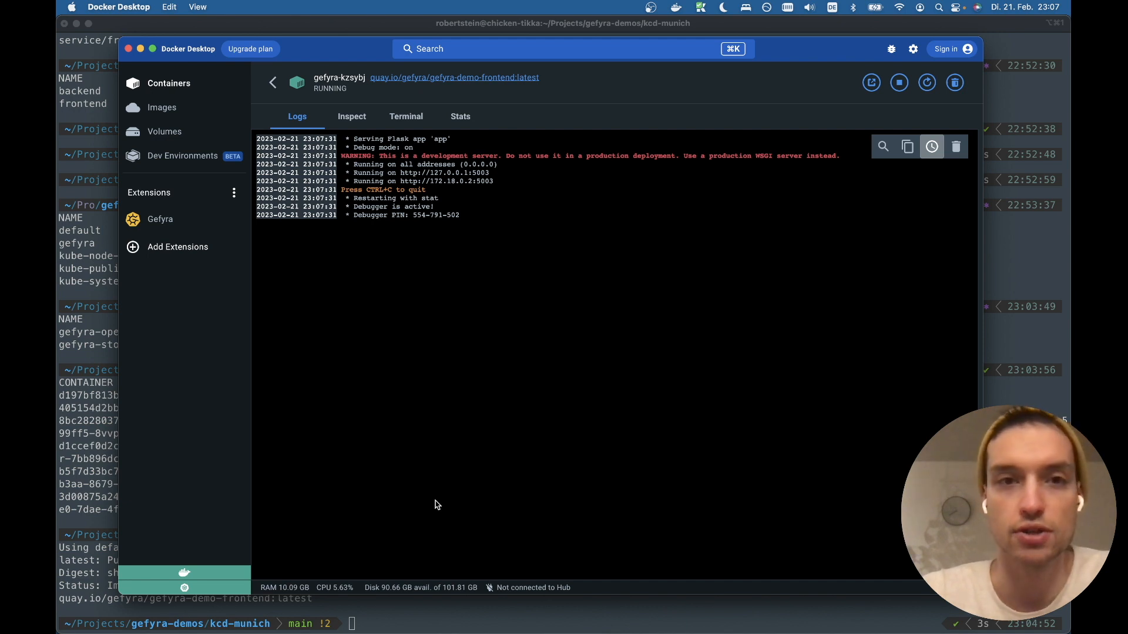
mouse_move(347, 114)
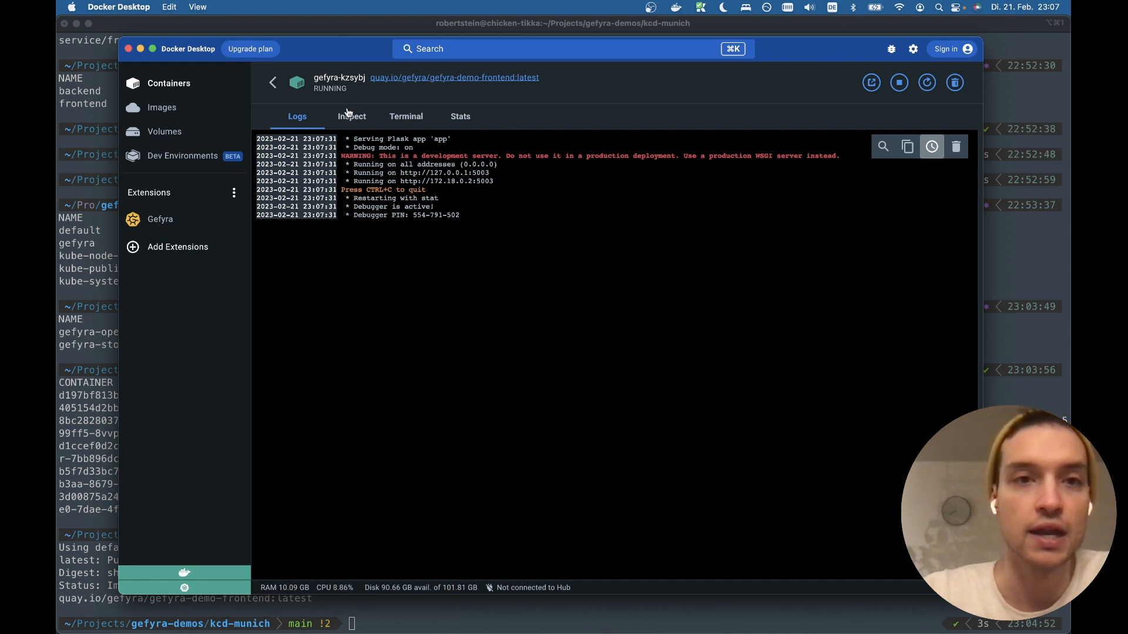
Inspect the container's environment, including SVC_URL backend.default.svc.cluster.local:5002
left_click(351, 117)
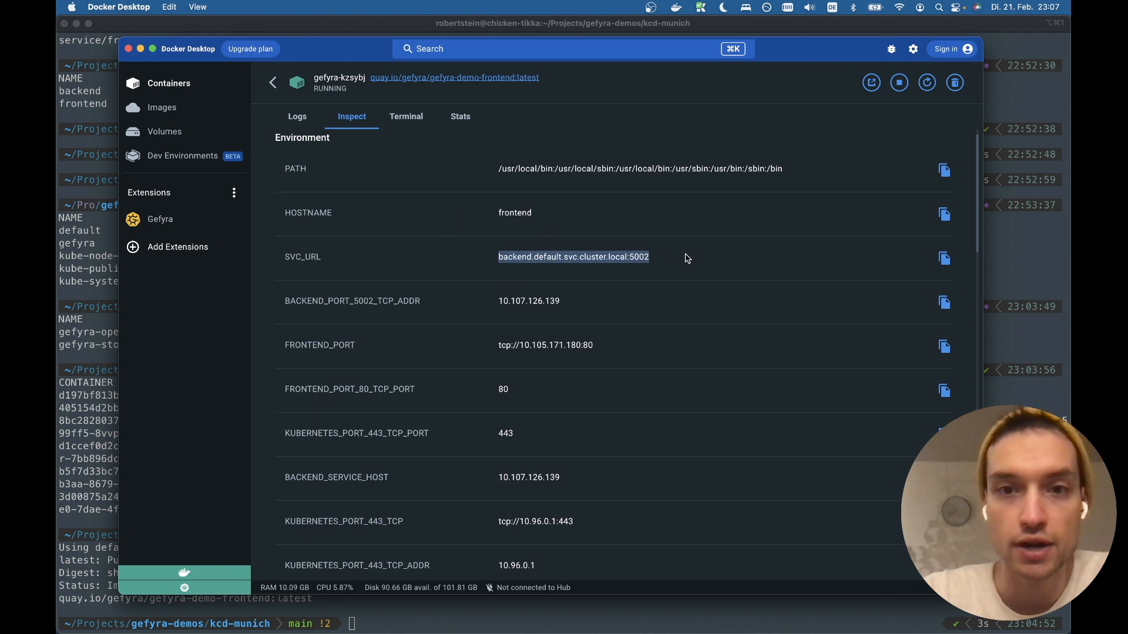
mouse_move(544, 294)
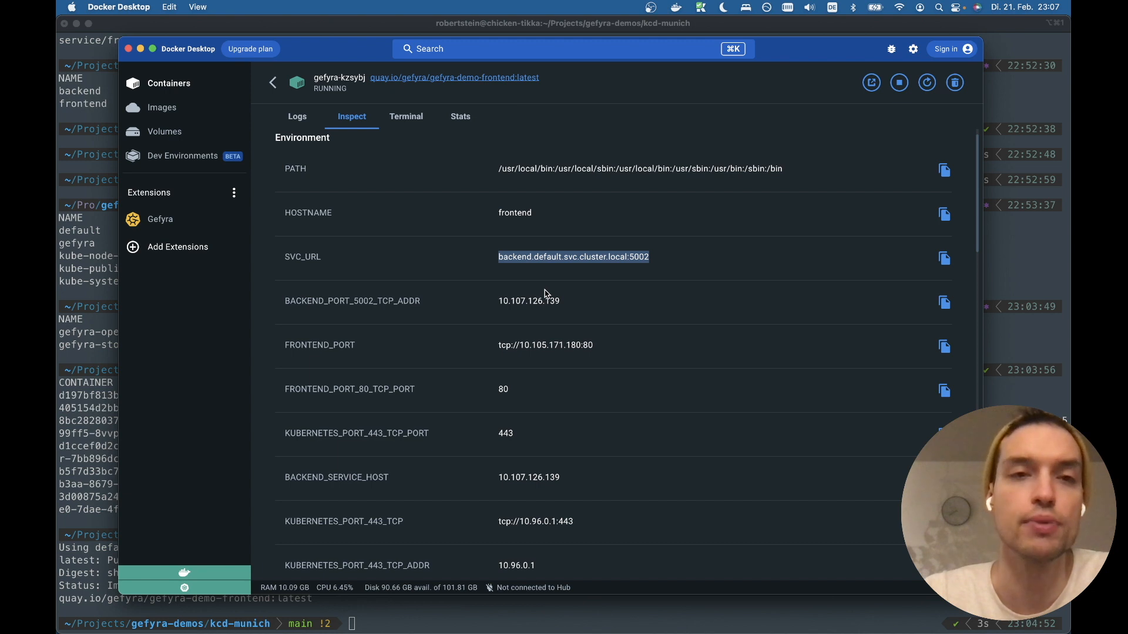
mouse_move(409, 171)
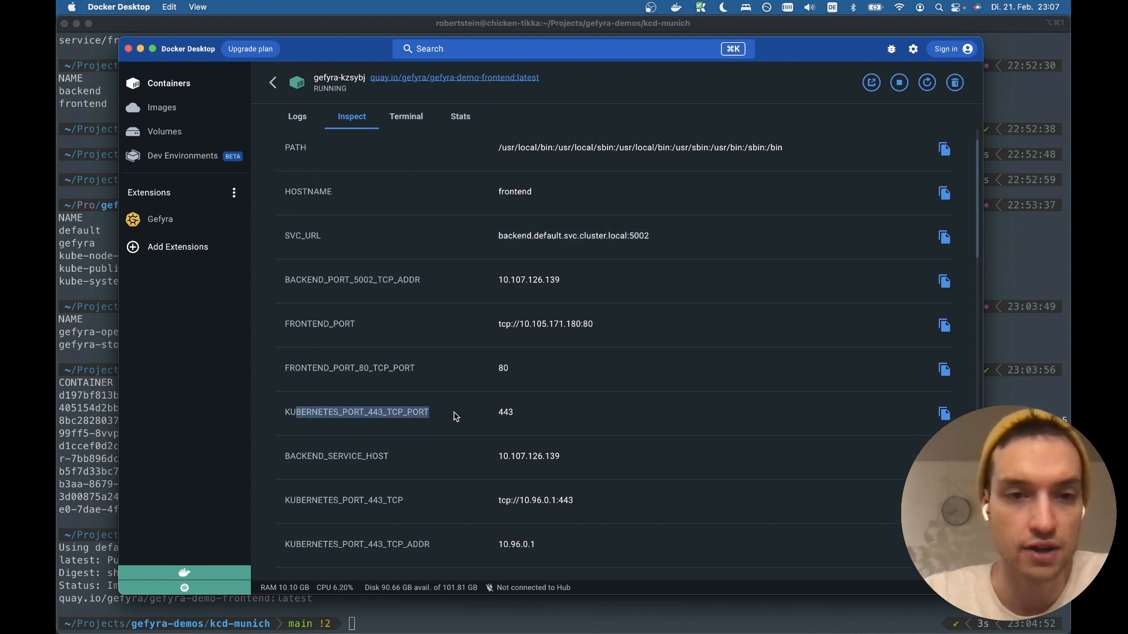
scroll("down", 3)
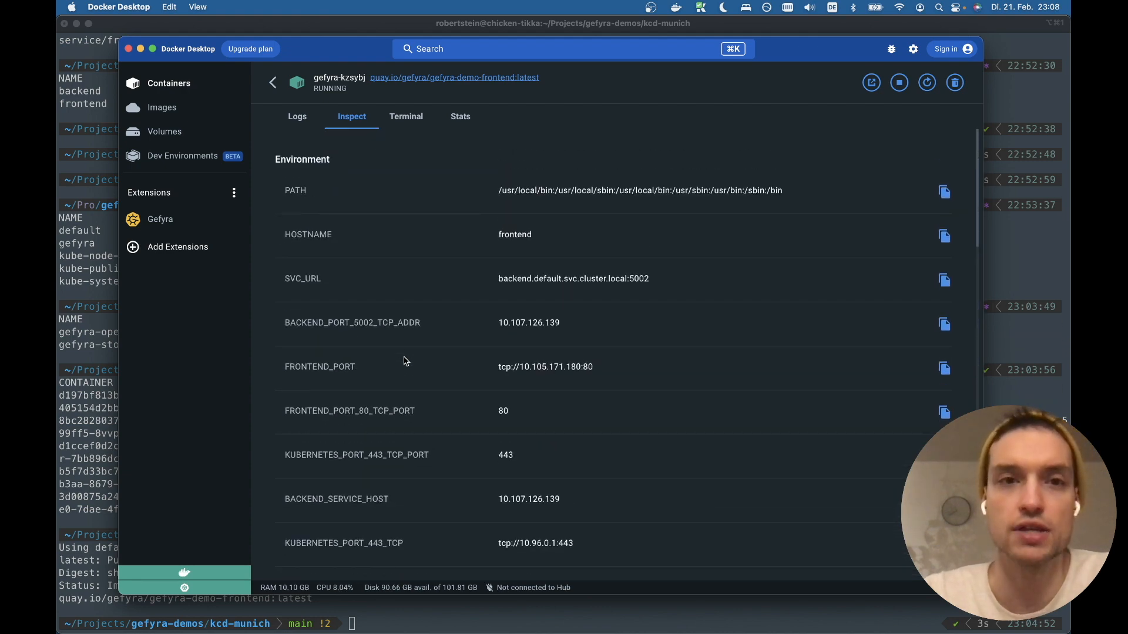
mouse_move(450, 190)
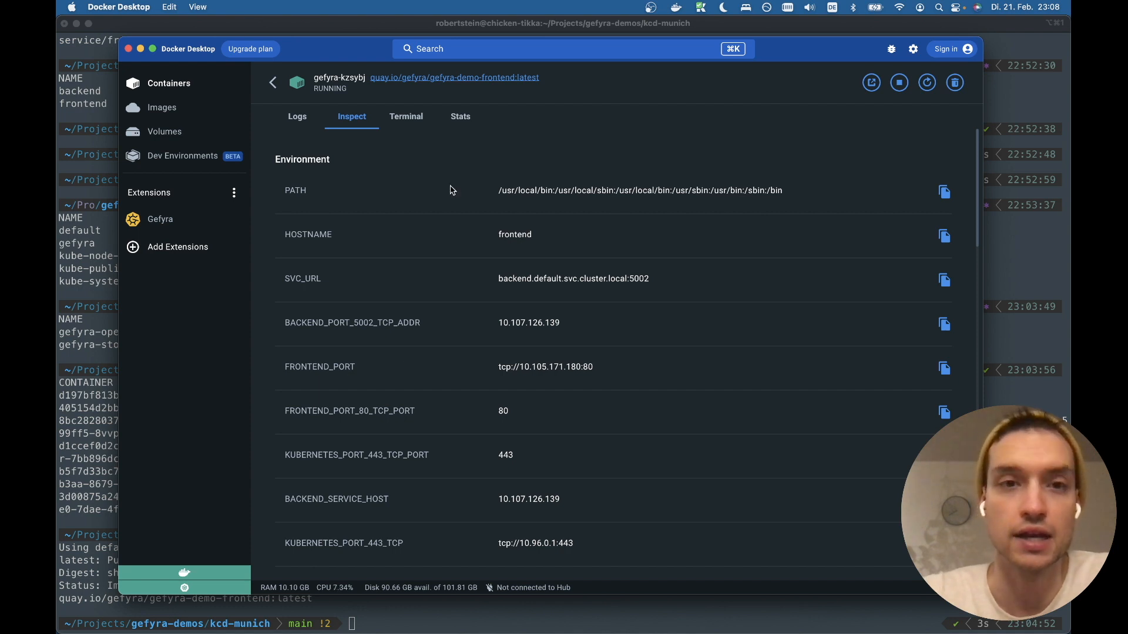
List the container's environment variables in its shell with env, then switch to Chrome
left_click(406, 116)
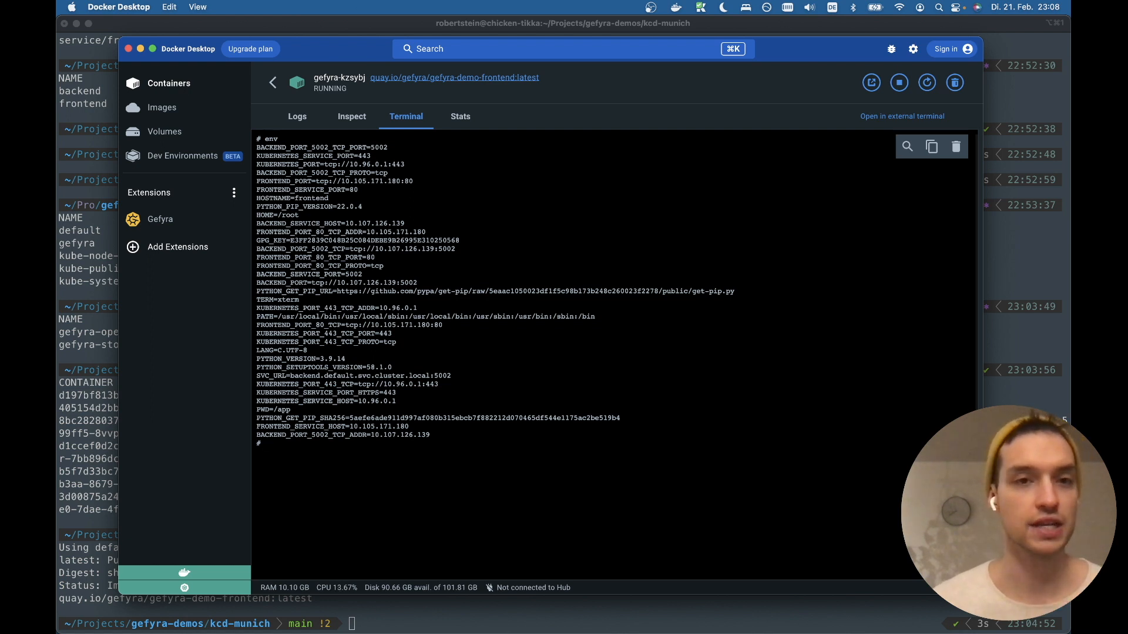
key("cmd+tab")
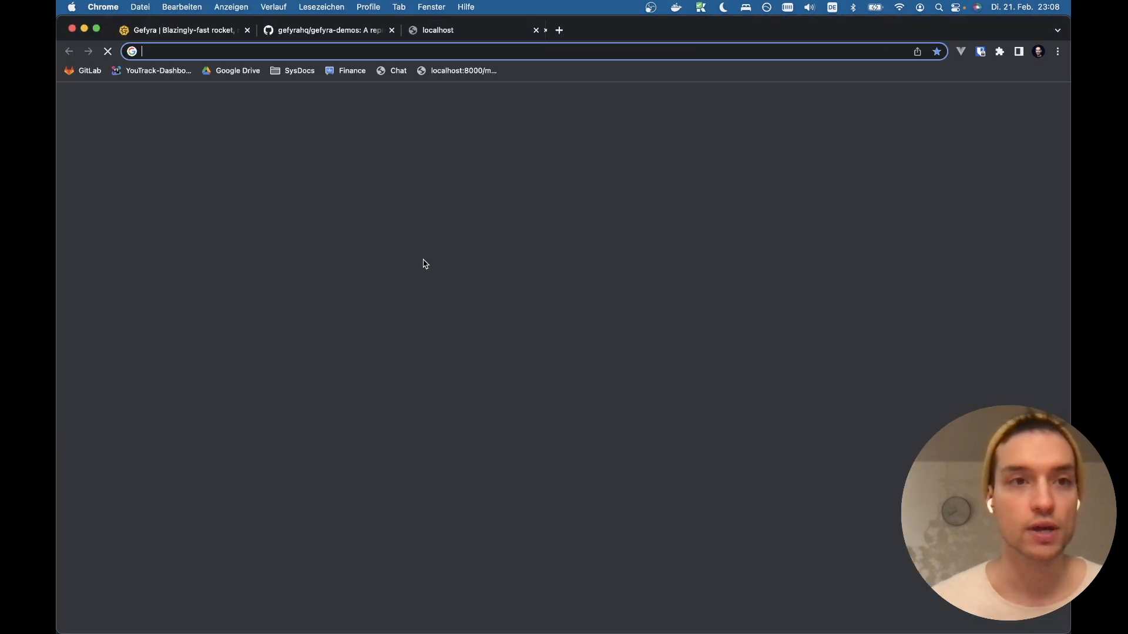
Load localhost:5003 to see the local frontend's Hello World page
type("localhost:5003")
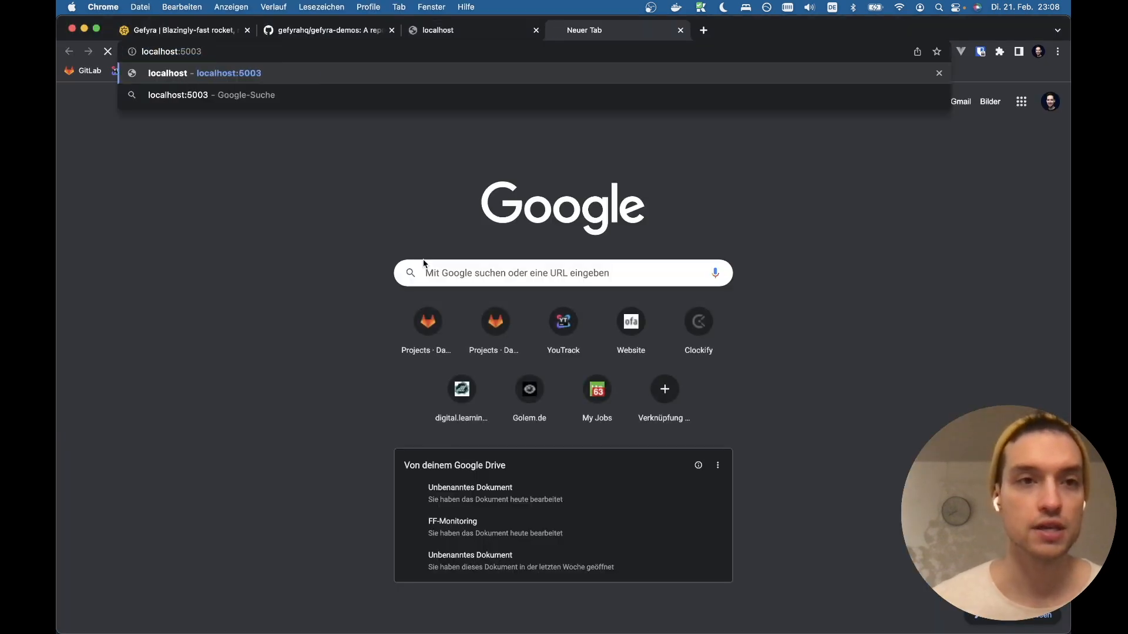
key("Enter")
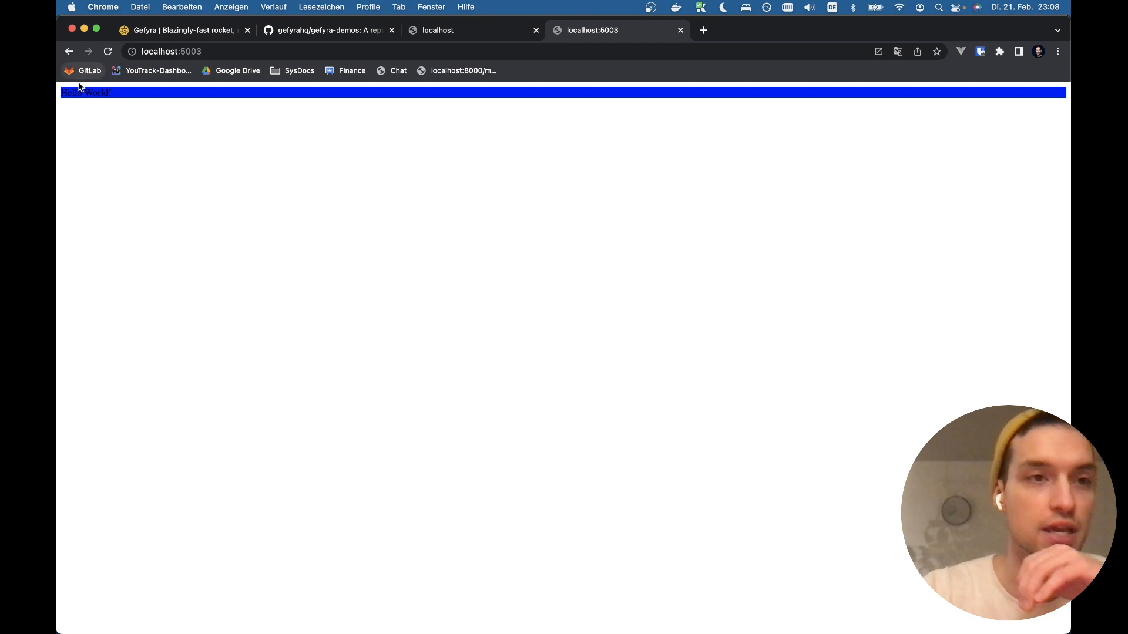
mouse_move(154, 109)
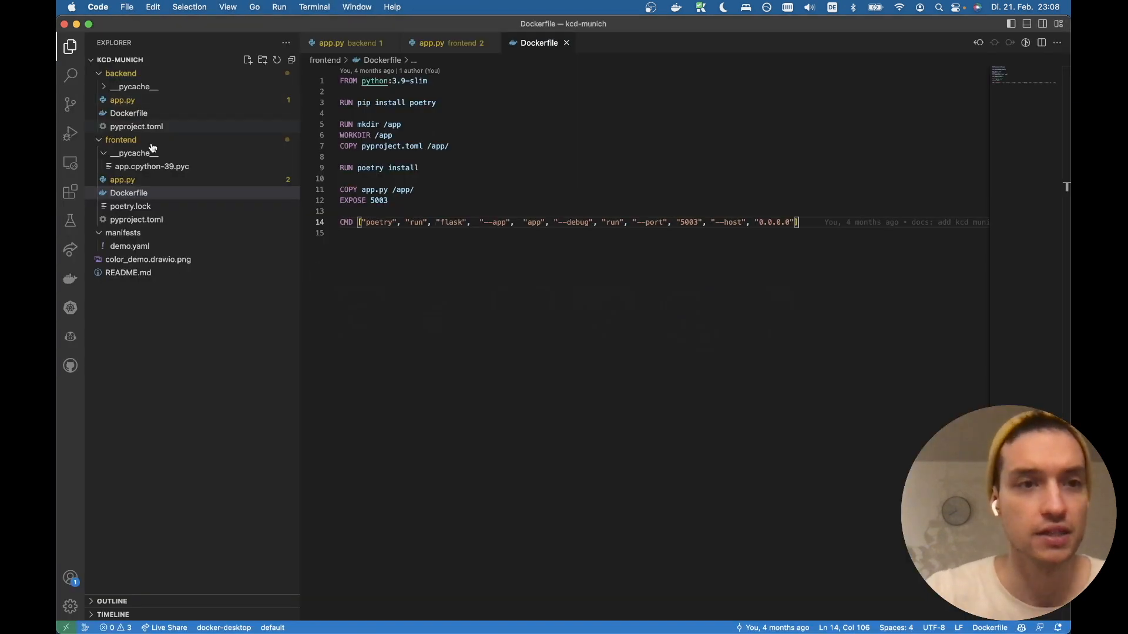
In frontend/app.py add color: white; and change Hello World's <p> tags to <h1>
left_click(431, 43)
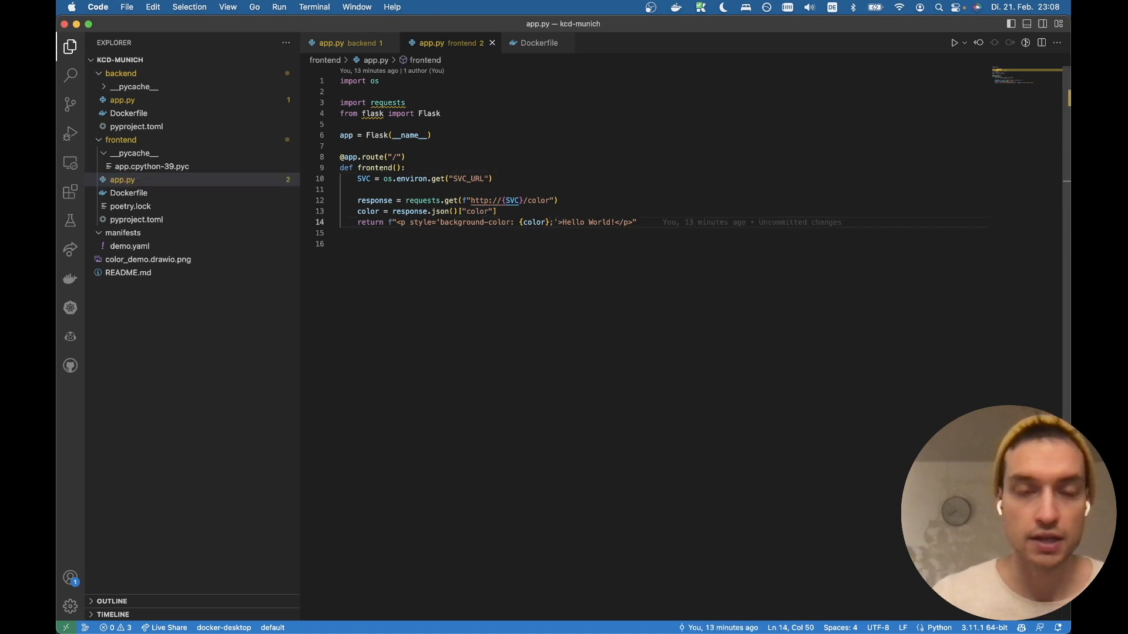
type("color: white;")
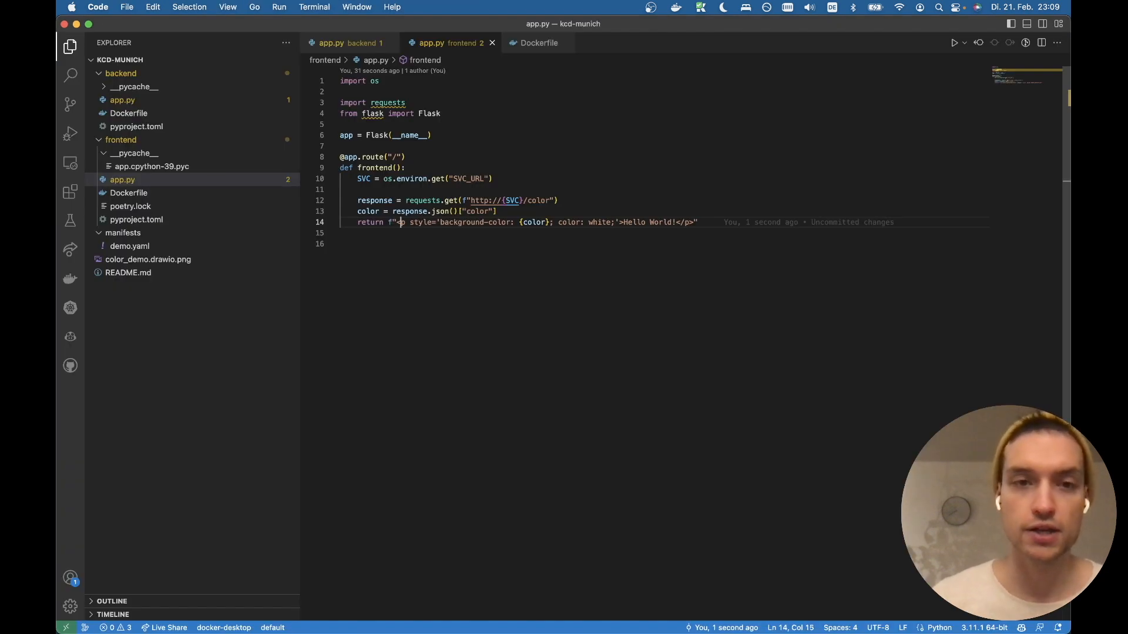
type("<h1")
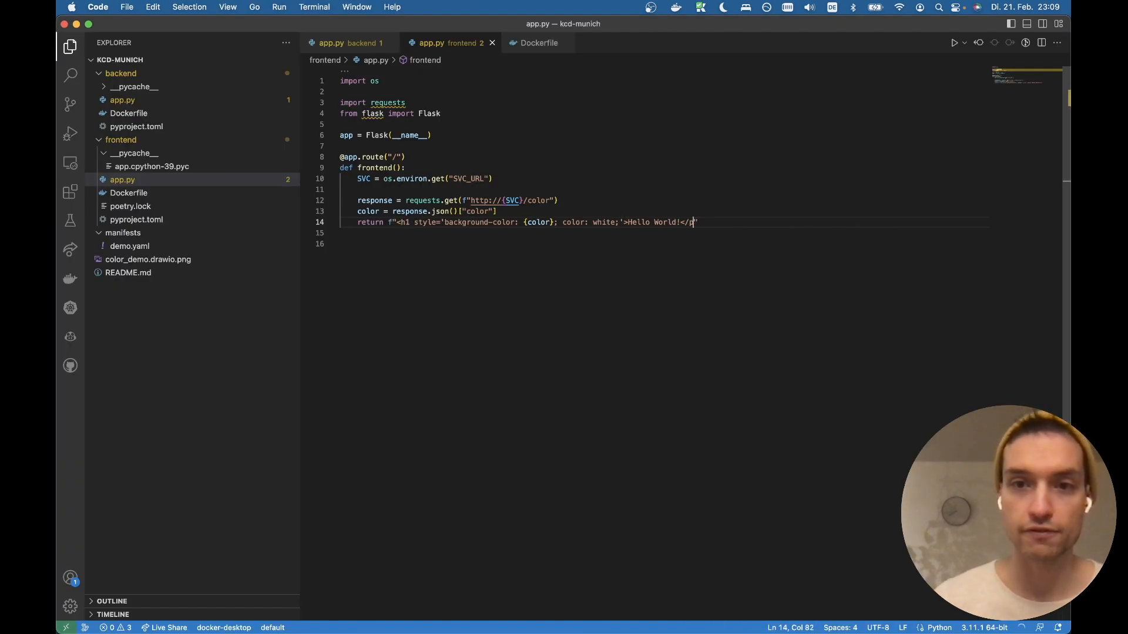
type("h1>")
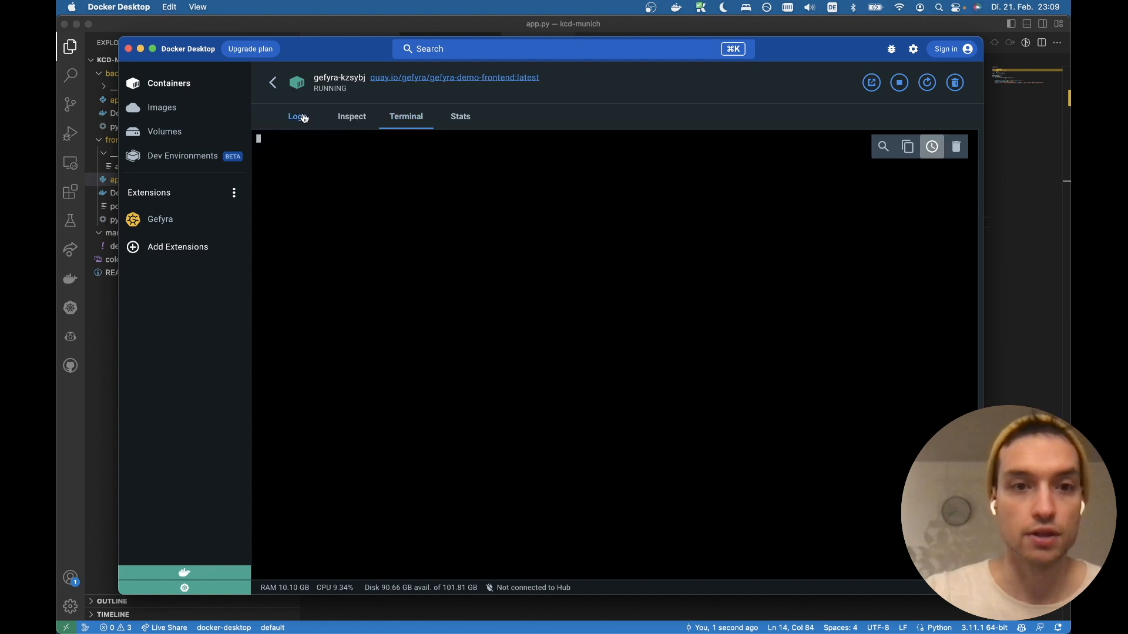
View the container logs showing Flask detecting the app.py change and reloading
left_click(296, 116)
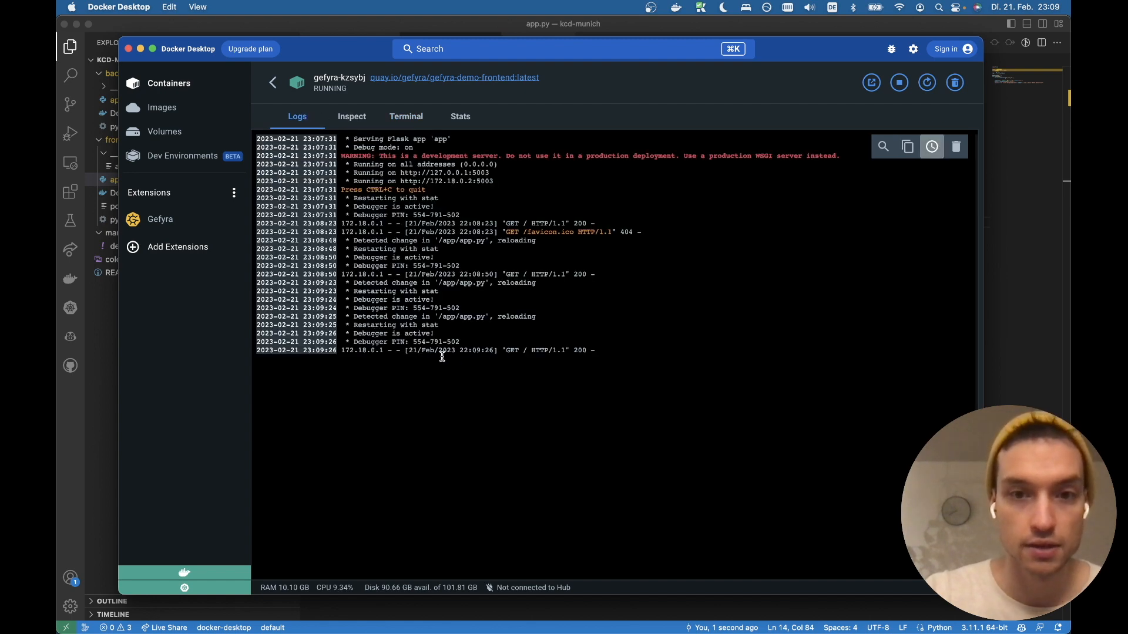
mouse_move(543, 270)
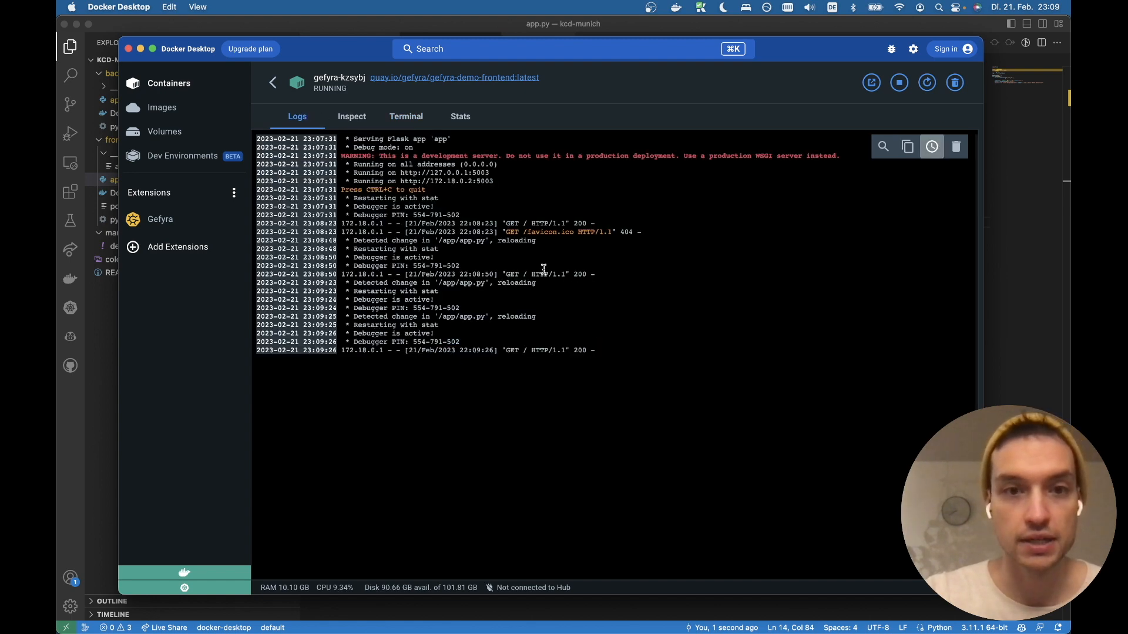